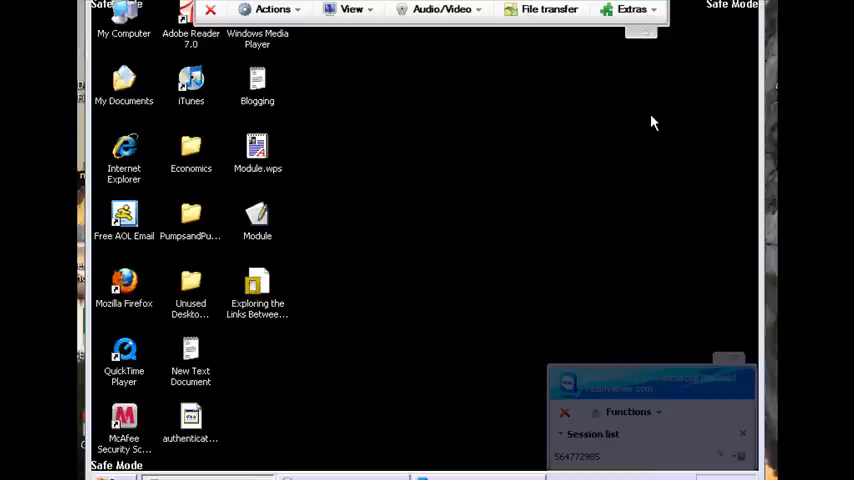
{"action": "mouse_move", "coordinate": [472, 208]}
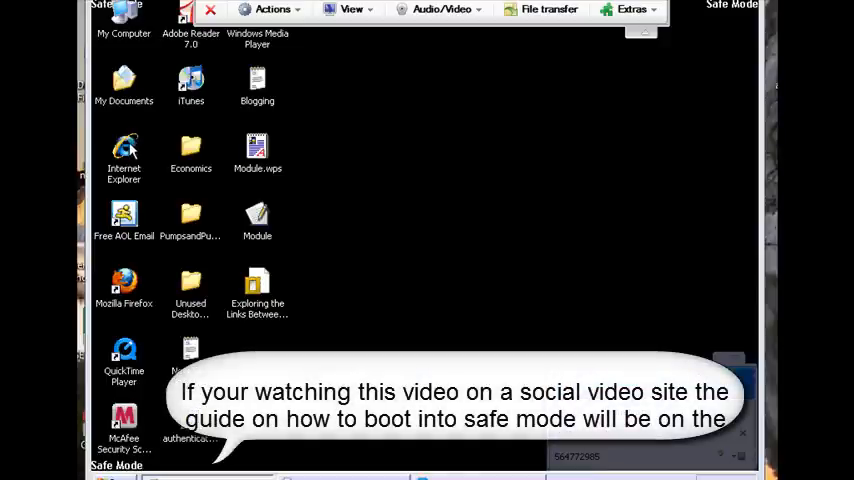
Step: Launch Internet Explorer from the desktop so the Google home page loads
{"action": "double_click", "coordinate": [124, 150]}
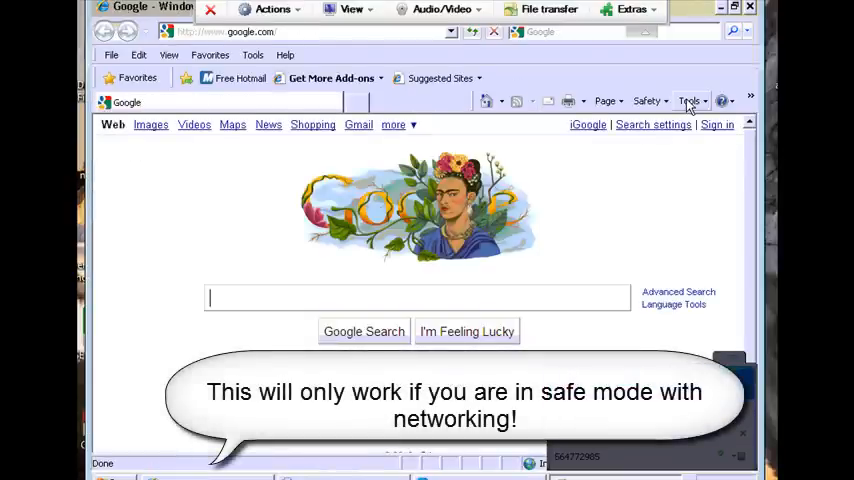
Step: Reach the LAN settings from Internet Options' Connections page
{"action": "left_click", "coordinate": [692, 100]}
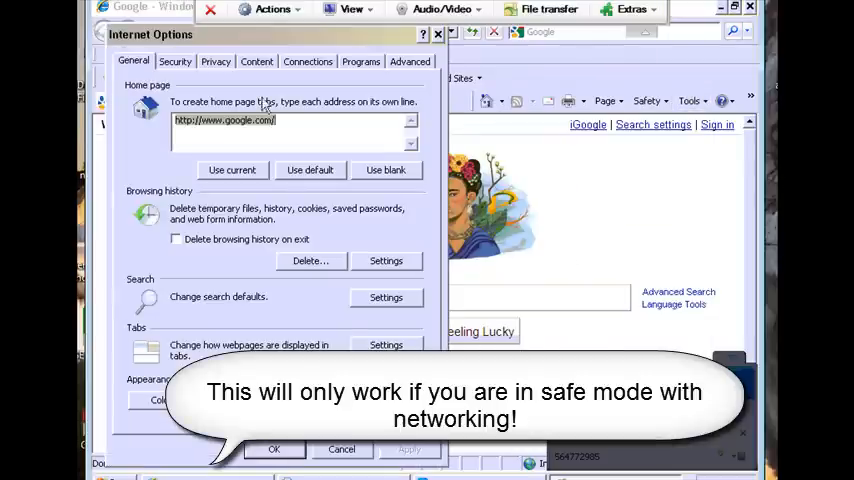
{"action": "left_click", "coordinate": [308, 60]}
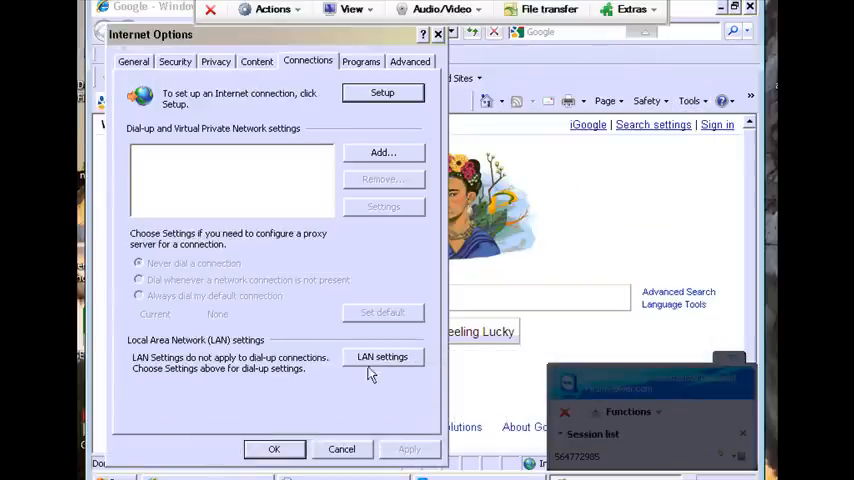
{"action": "left_click", "coordinate": [382, 356]}
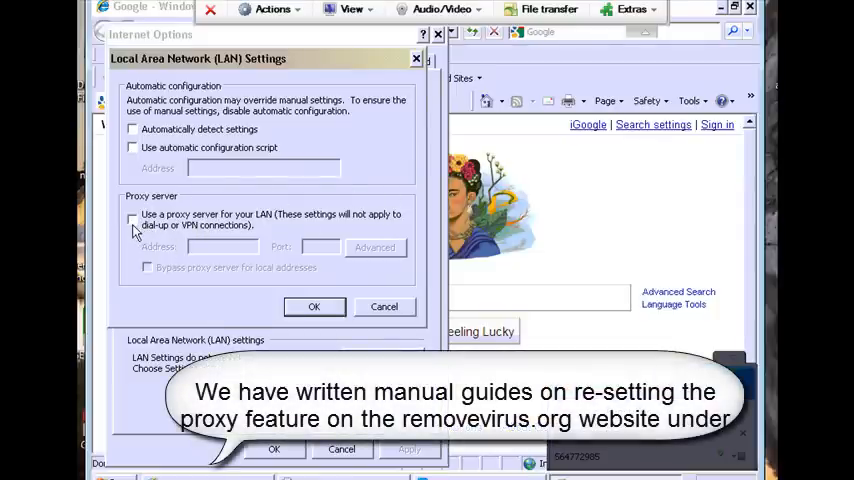
Step: Leave 'Use a proxy server for your LAN' unchecked, confirm, and close Internet Options
{"action": "left_click", "coordinate": [132, 220]}
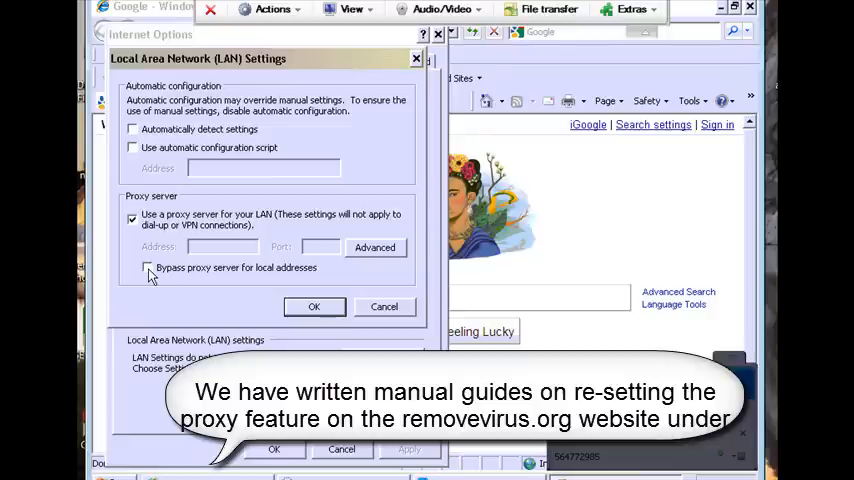
{"action": "left_click", "coordinate": [144, 268]}
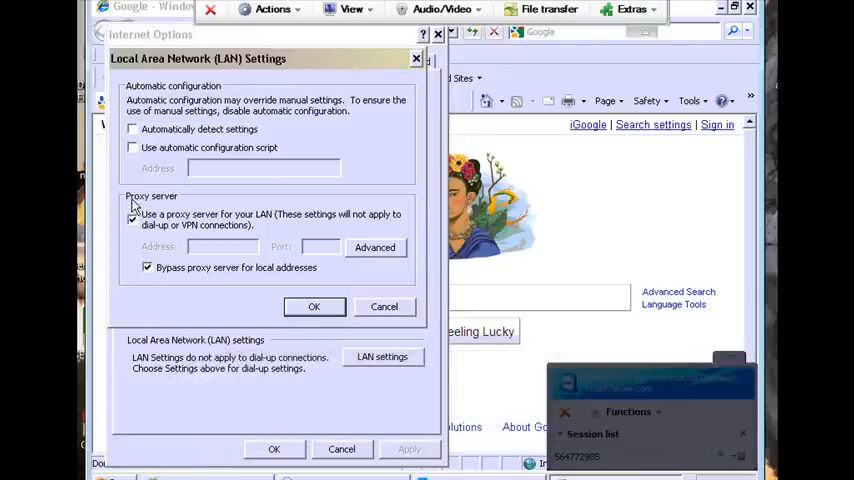
{"action": "left_click", "coordinate": [132, 220]}
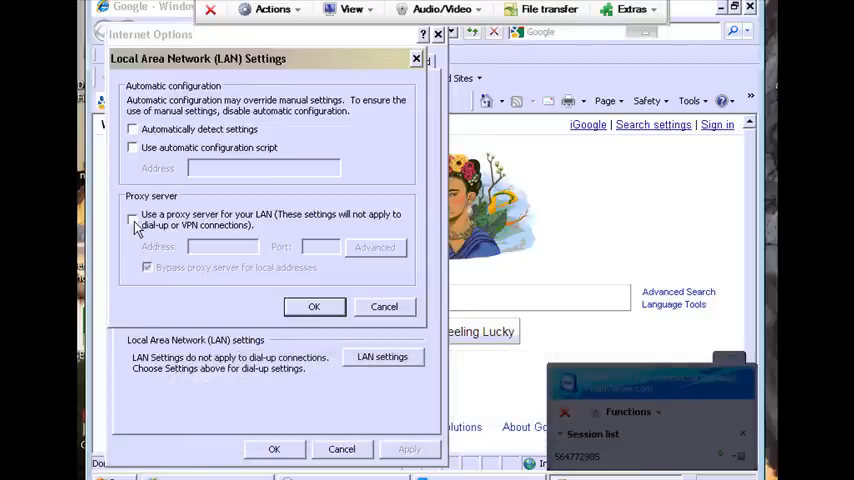
{"action": "left_click", "coordinate": [132, 220]}
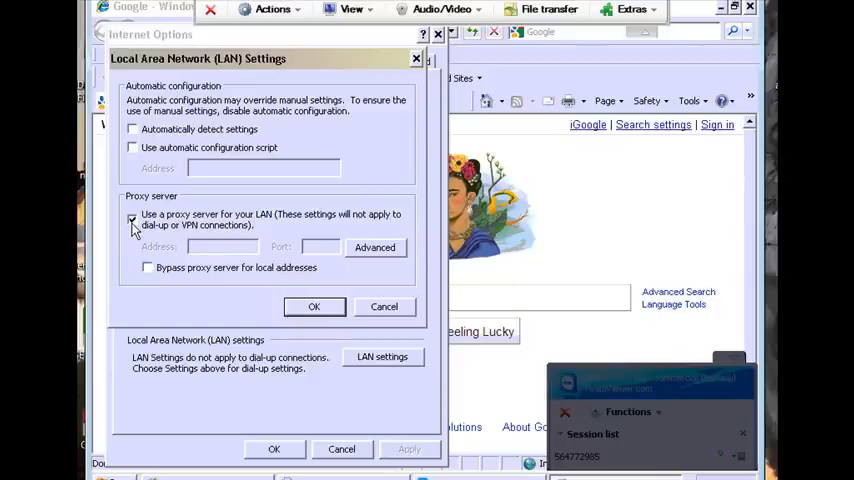
{"action": "left_click", "coordinate": [132, 220]}
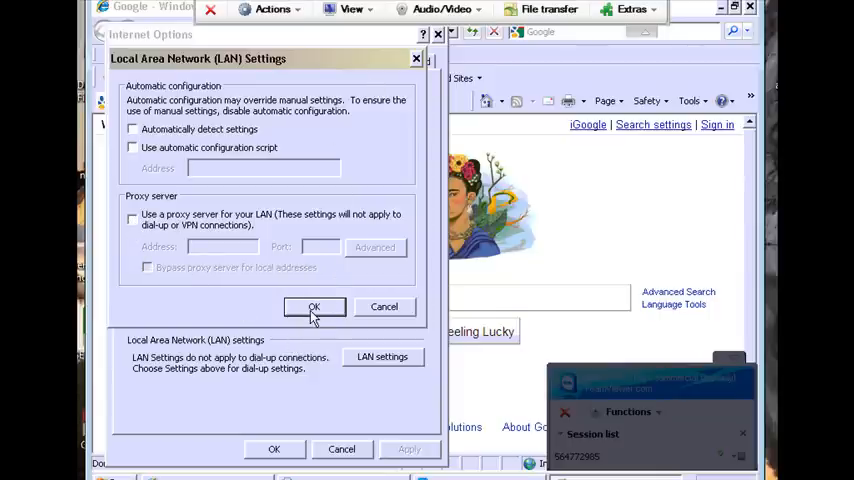
{"action": "left_click", "coordinate": [314, 306]}
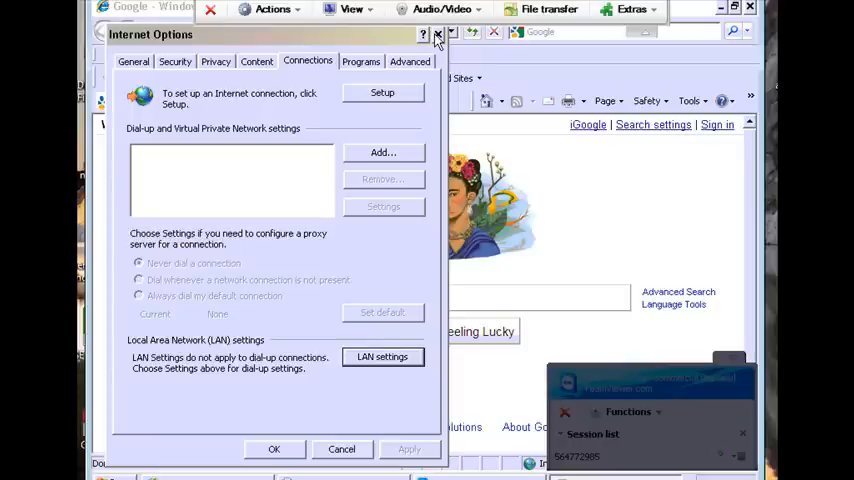
{"action": "mouse_move", "coordinate": [432, 34]}
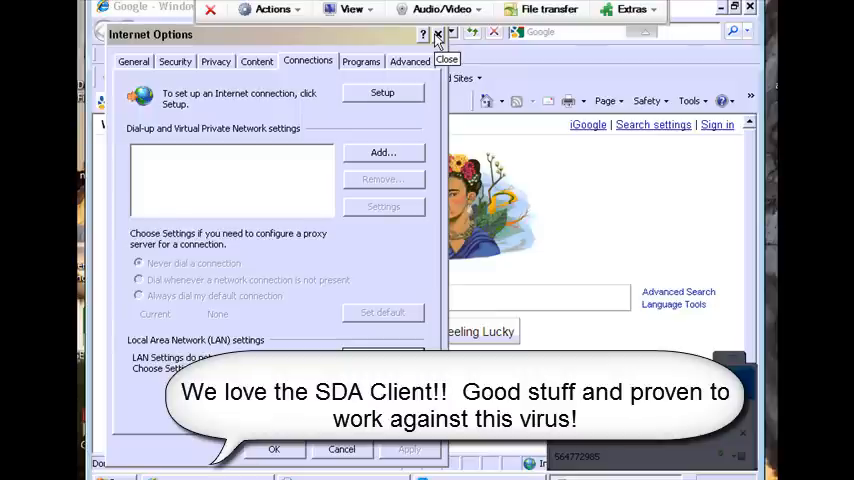
{"action": "left_click", "coordinate": [432, 34]}
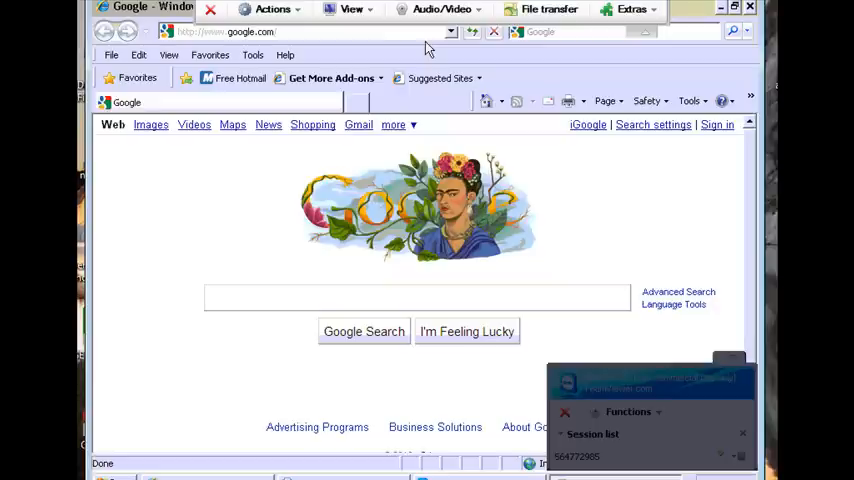
Step: Browse from My Computer into C:\Documents and Settings\Owner
{"action": "left_click", "coordinate": [416, 296]}
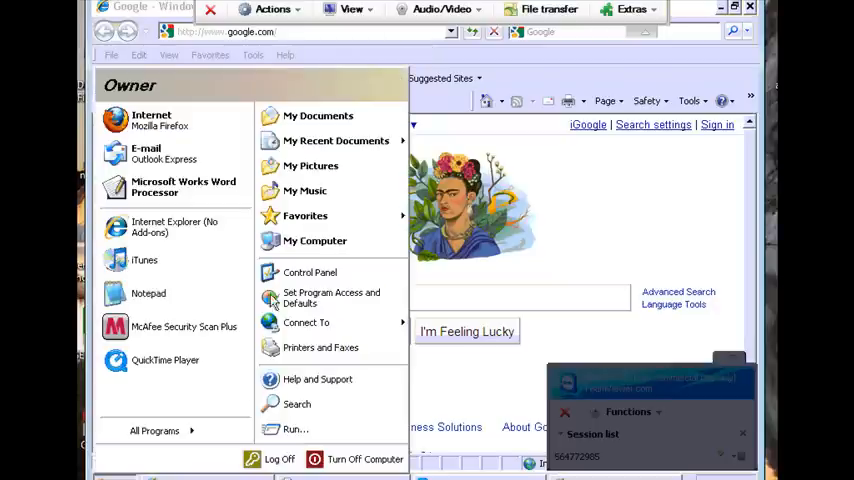
{"action": "left_click", "coordinate": [314, 240]}
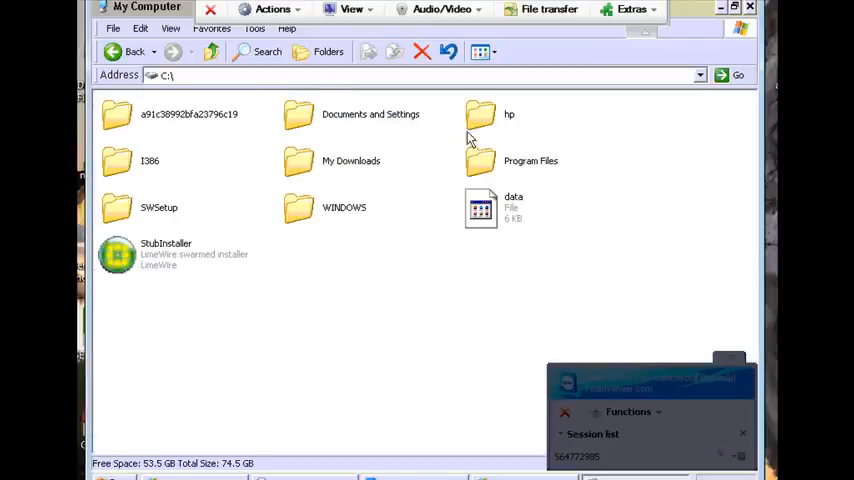
{"action": "left_click", "coordinate": [300, 114]}
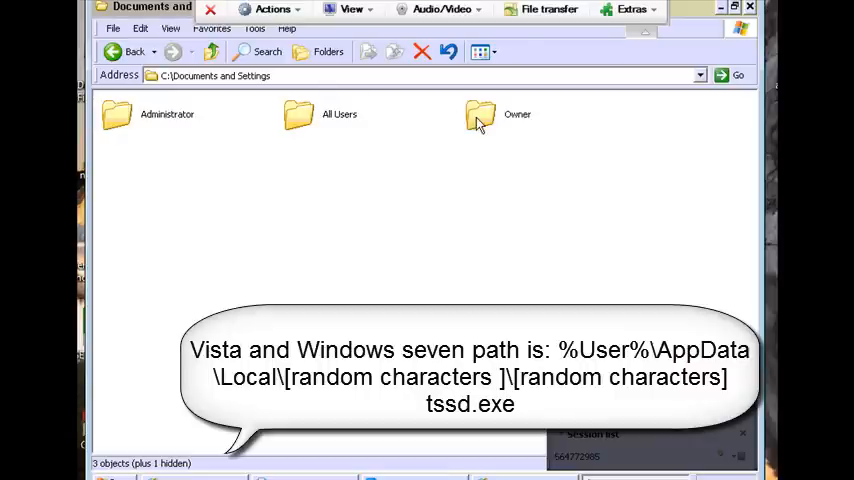
{"action": "double_click", "coordinate": [482, 116]}
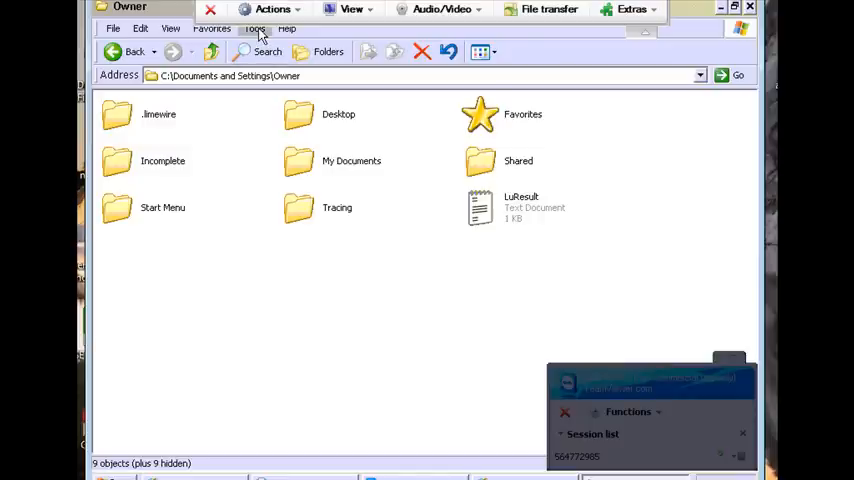
Step: Enable 'Show hidden files and folders' in Folder Options' View settings
{"action": "left_click", "coordinate": [256, 28]}
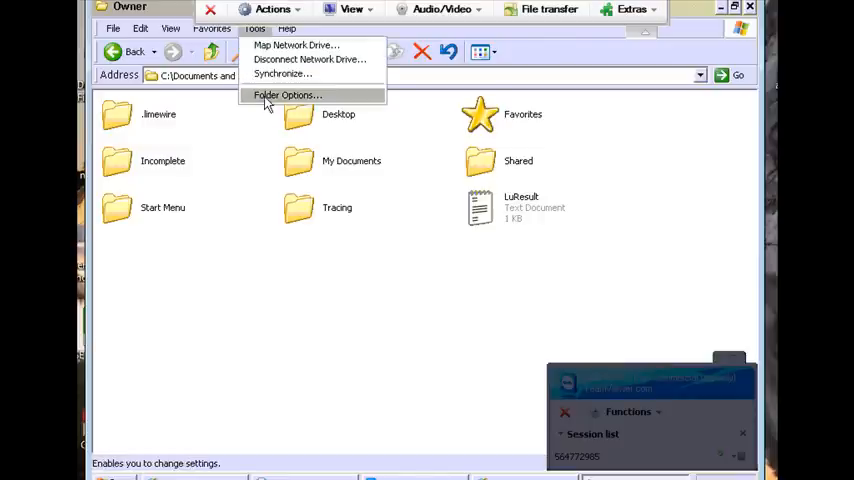
{"action": "left_click", "coordinate": [292, 94]}
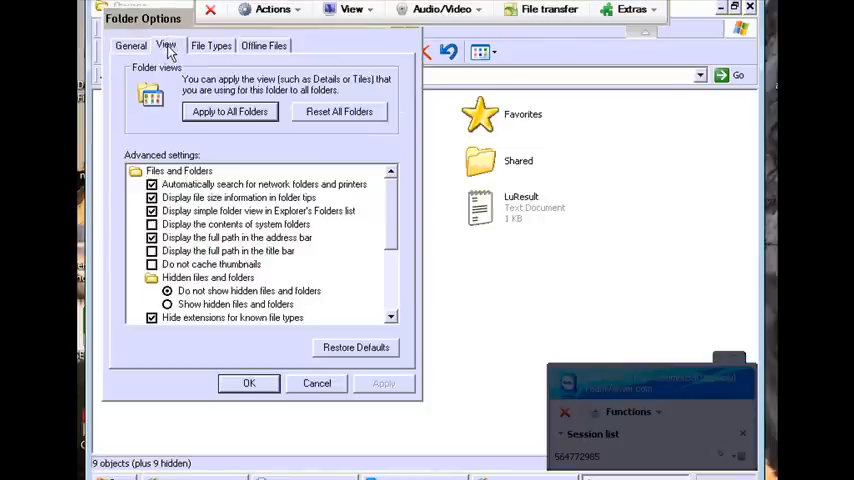
{"action": "left_click", "coordinate": [168, 304]}
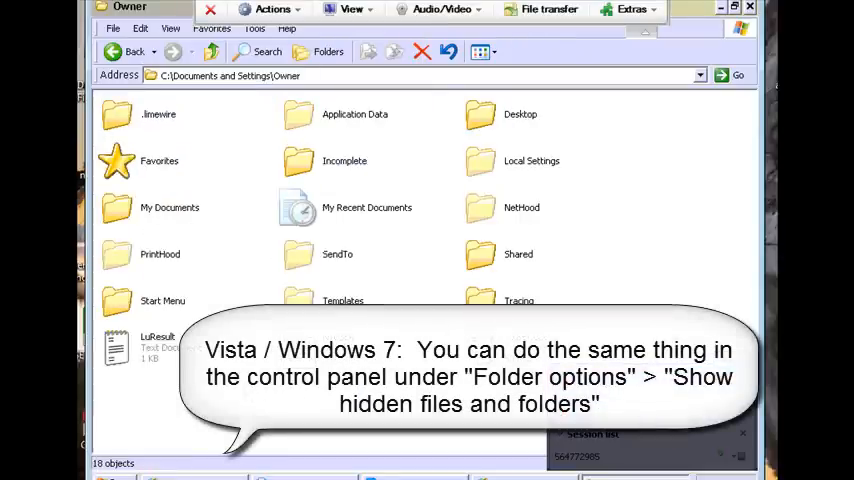
{"action": "mouse_move", "coordinate": [290, 218]}
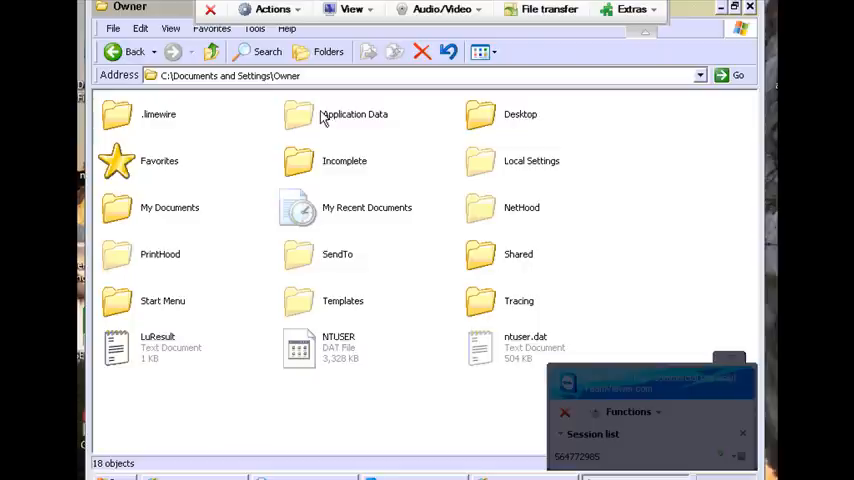
{"action": "mouse_move", "coordinate": [364, 188]}
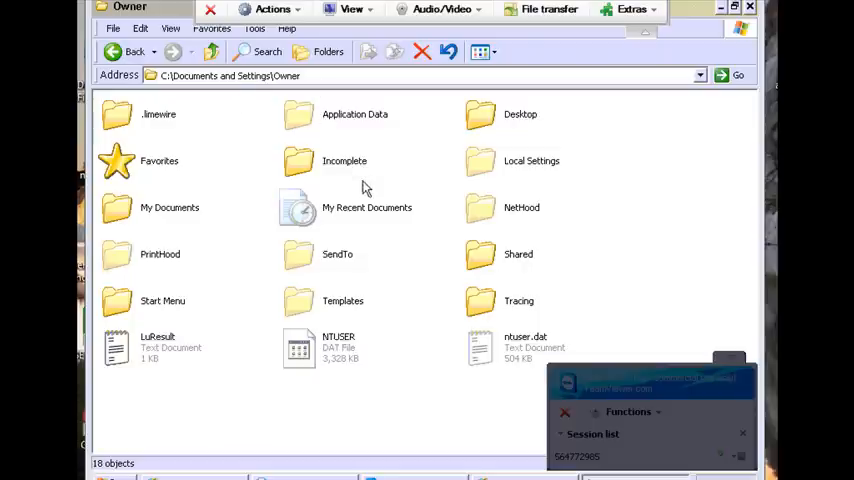
{"action": "mouse_move", "coordinate": [210, 288]}
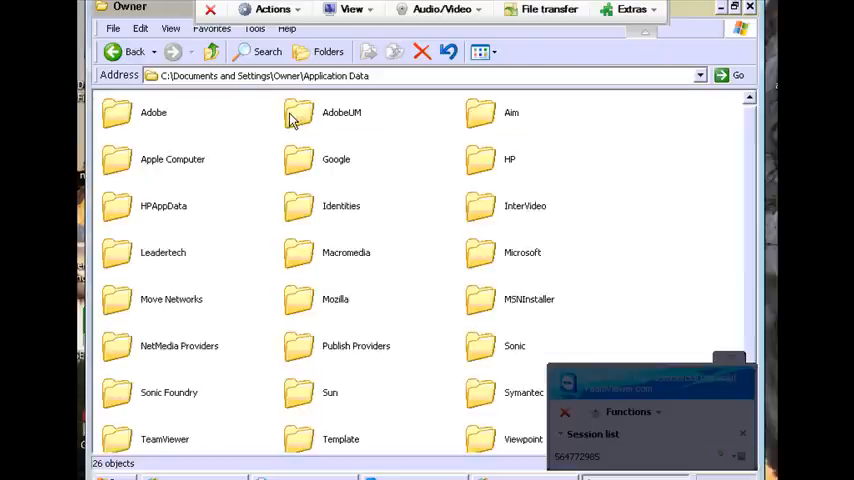
{"action": "mouse_move", "coordinate": [292, 120]}
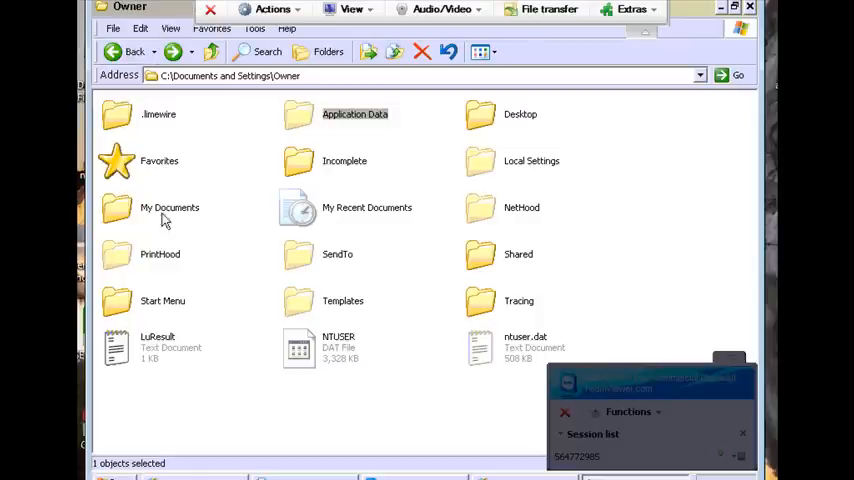
Step: Enter the Local Settings folder inside the Owner profile
{"action": "double_click", "coordinate": [532, 160]}
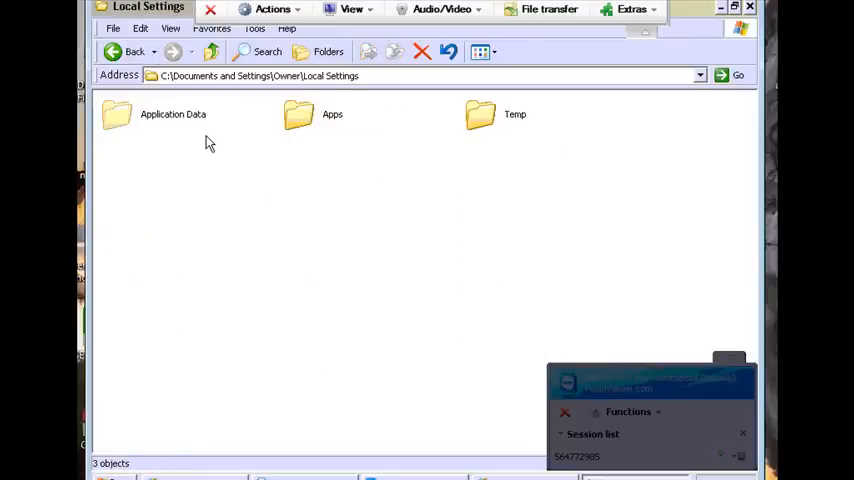
{"action": "mouse_move", "coordinate": [136, 118]}
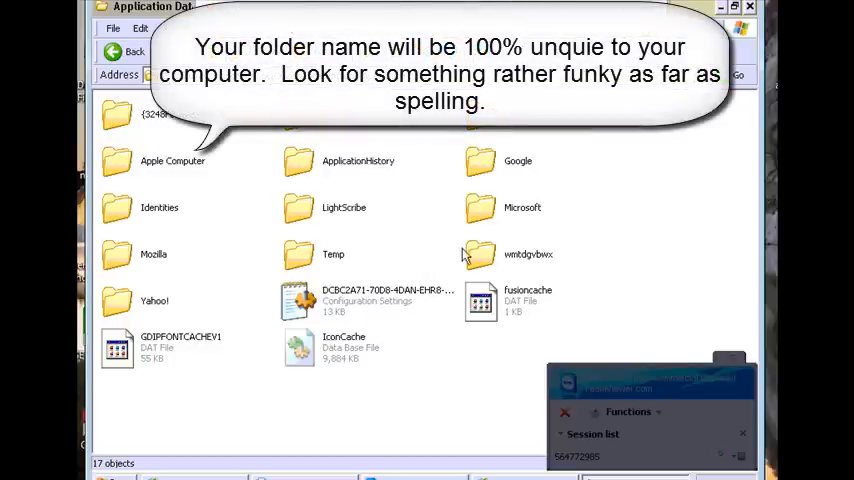
{"action": "mouse_move", "coordinate": [526, 262]}
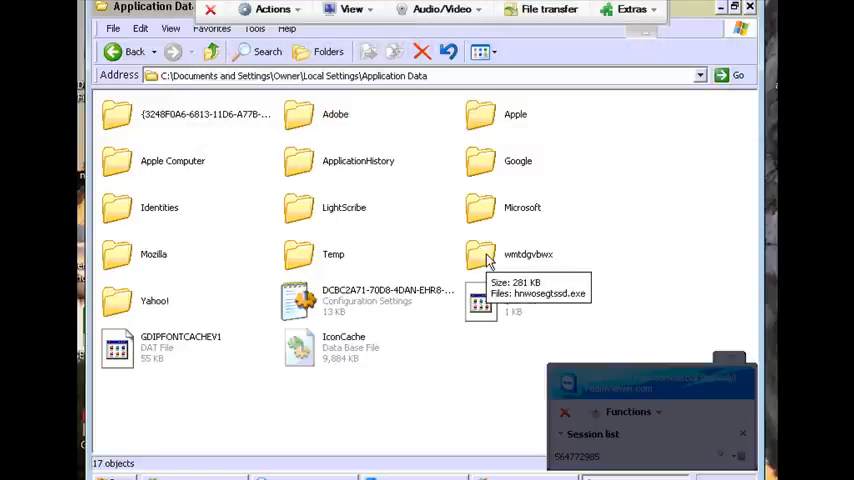
Step: Enter the wextdgvbwx folder and rename its lone suspicious file to sdfg
{"action": "double_click", "coordinate": [480, 254]}
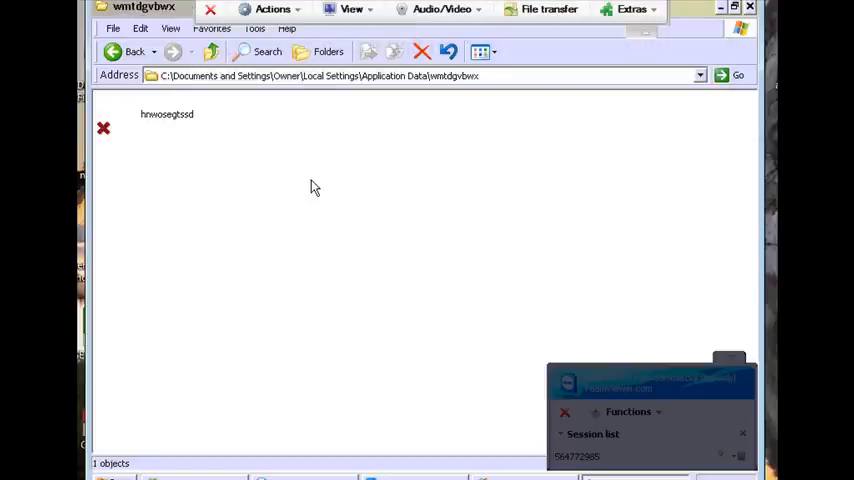
{"action": "mouse_move", "coordinate": [170, 116]}
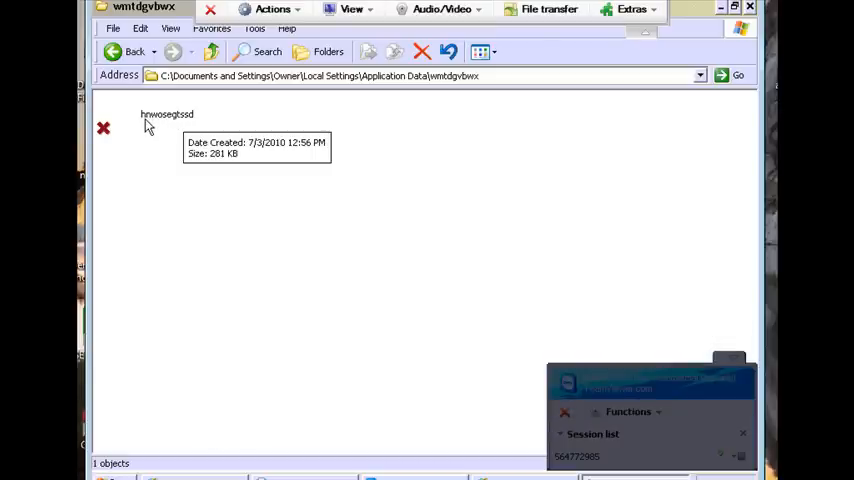
{"action": "mouse_move", "coordinate": [160, 122]}
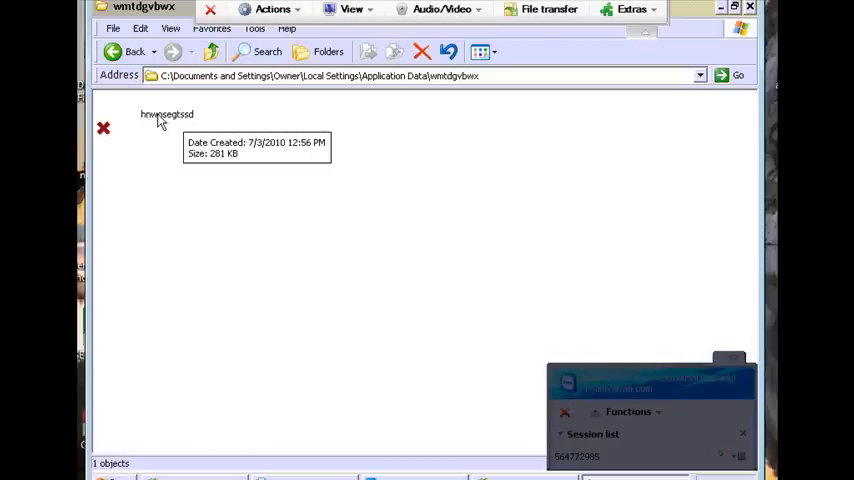
{"action": "mouse_move", "coordinate": [172, 120]}
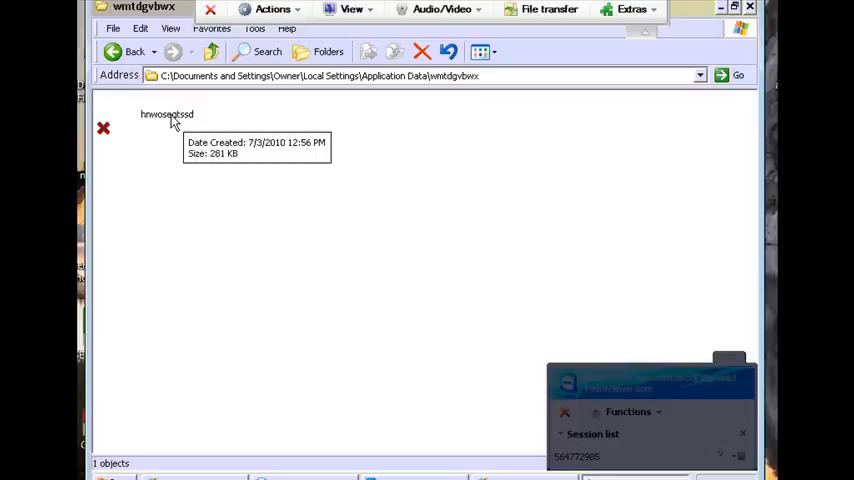
{"action": "left_click", "coordinate": [168, 116]}
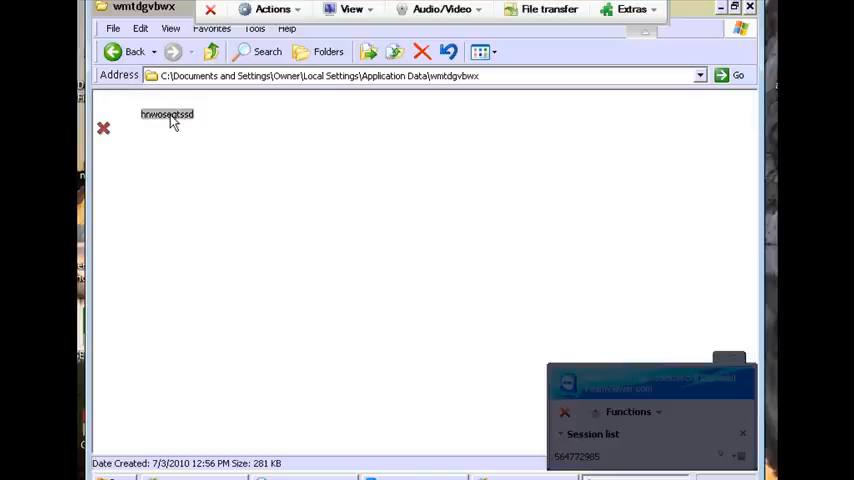
{"action": "right_click", "coordinate": [168, 116]}
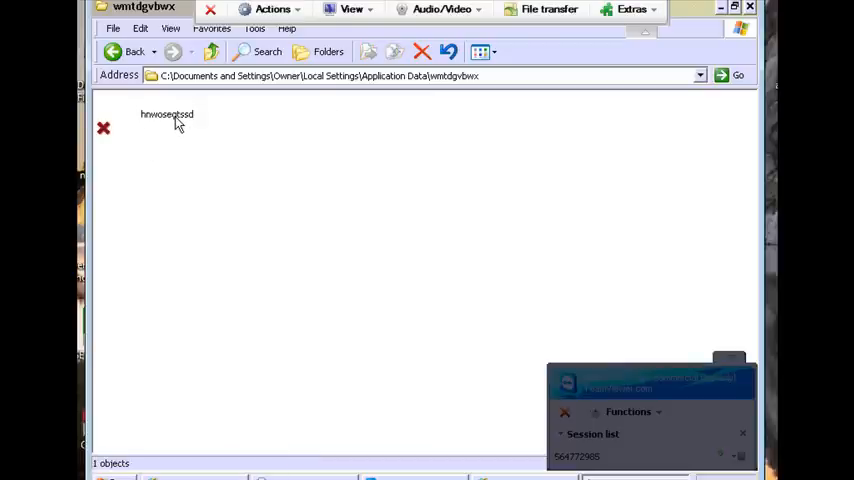
{"action": "right_click", "coordinate": [168, 114]}
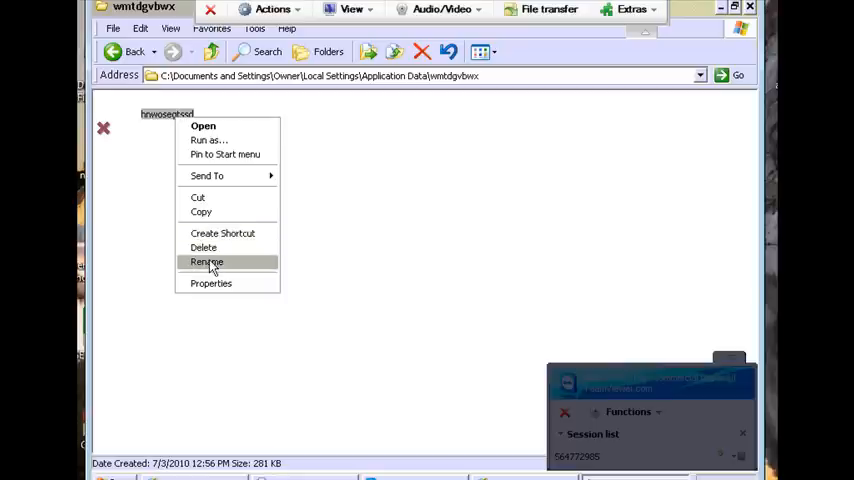
{"action": "left_click", "coordinate": [208, 260]}
{"action": "type", "text": "sdfg"}
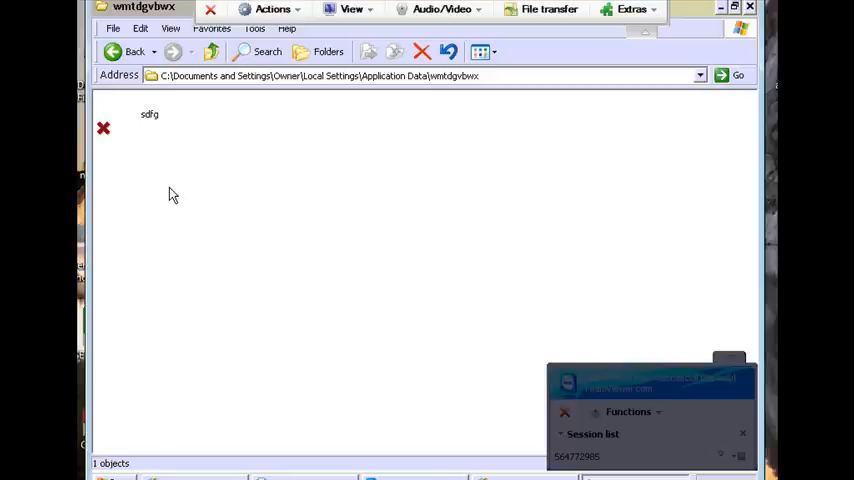
{"action": "mouse_move", "coordinate": [146, 120]}
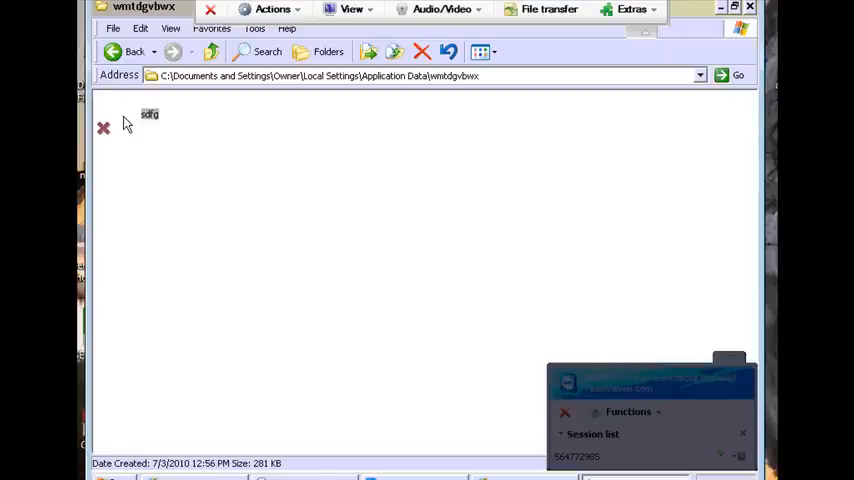
Step: Delete the sdfg file, confirming its move to the Recycle Bin
{"action": "right_click", "coordinate": [148, 112]}
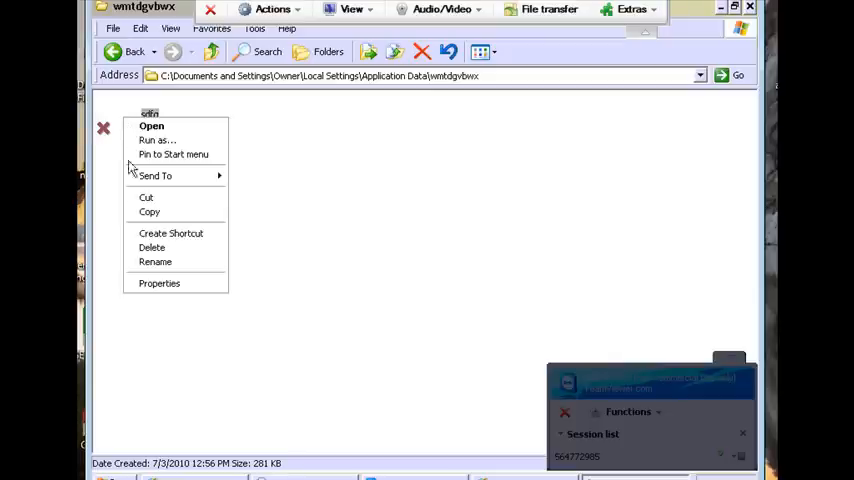
{"action": "left_click", "coordinate": [152, 246]}
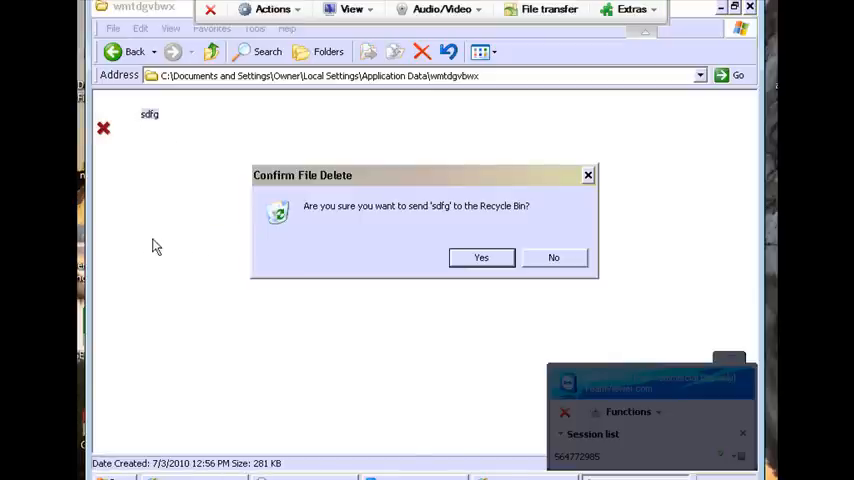
{"action": "left_click", "coordinate": [480, 256]}
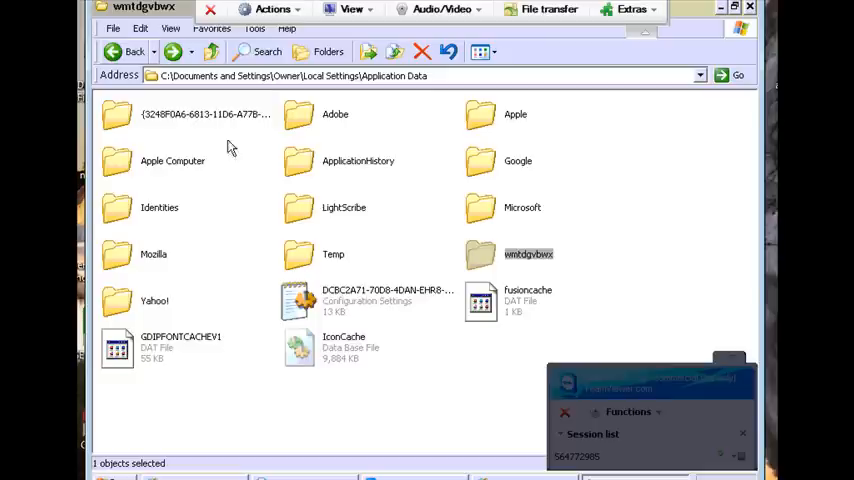
Step: Delete the wextdgvbwx folder from Application Data, confirming the removal
{"action": "right_click", "coordinate": [528, 254]}
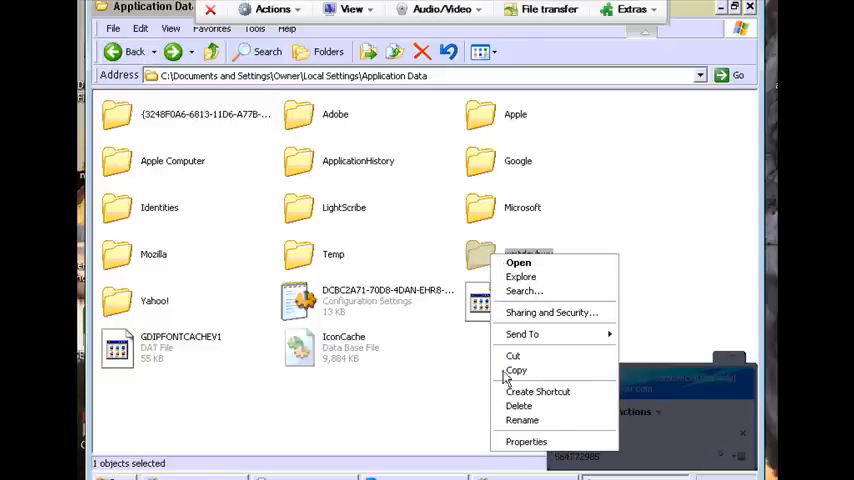
{"action": "left_click", "coordinate": [520, 404]}
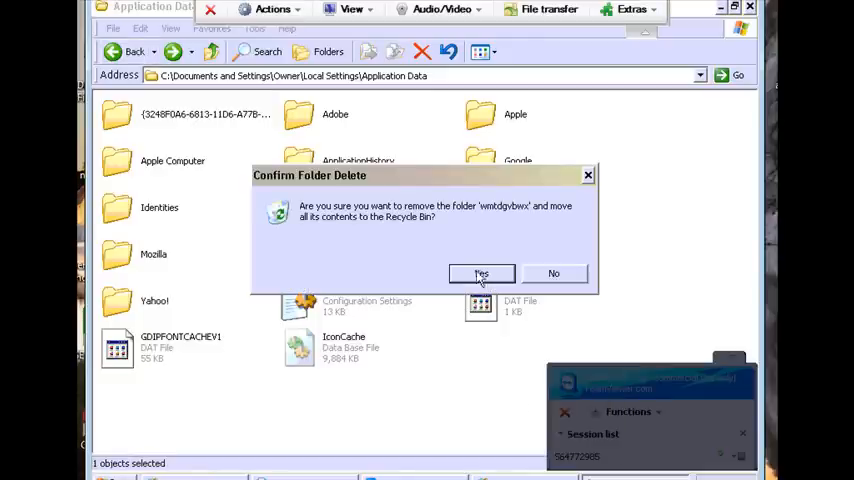
{"action": "left_click", "coordinate": [480, 272]}
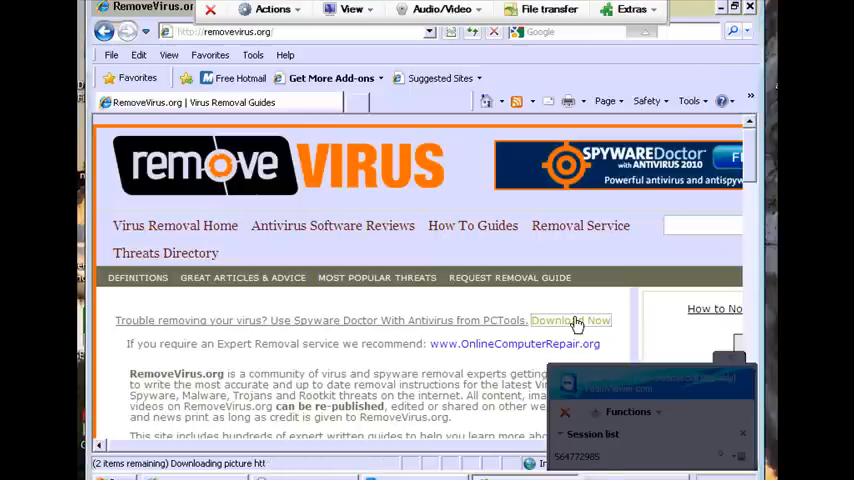
Step: Save the Spyware Doctor installer from the Download Now link to the Desktop
{"action": "left_click", "coordinate": [572, 320]}
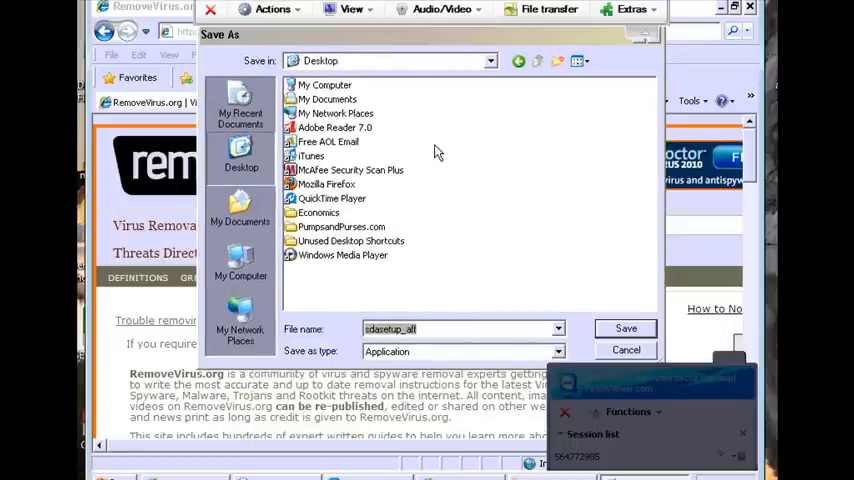
{"action": "left_click", "coordinate": [624, 328]}
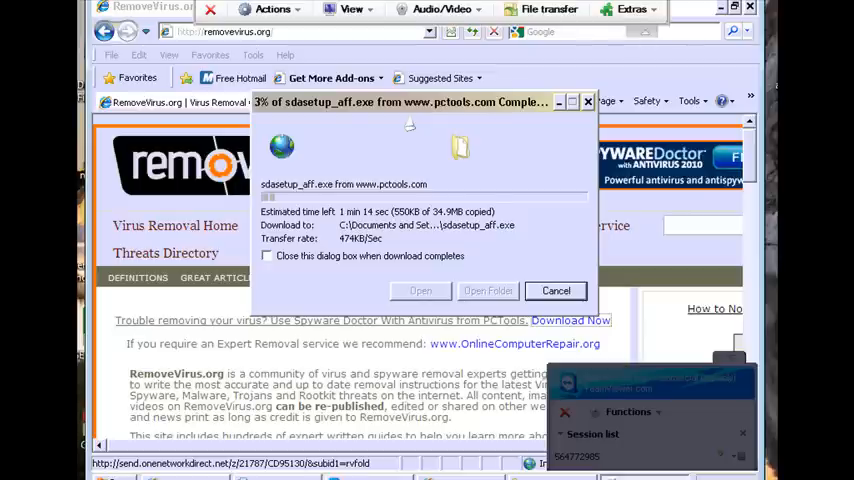
{"action": "left_click", "coordinate": [556, 290]}
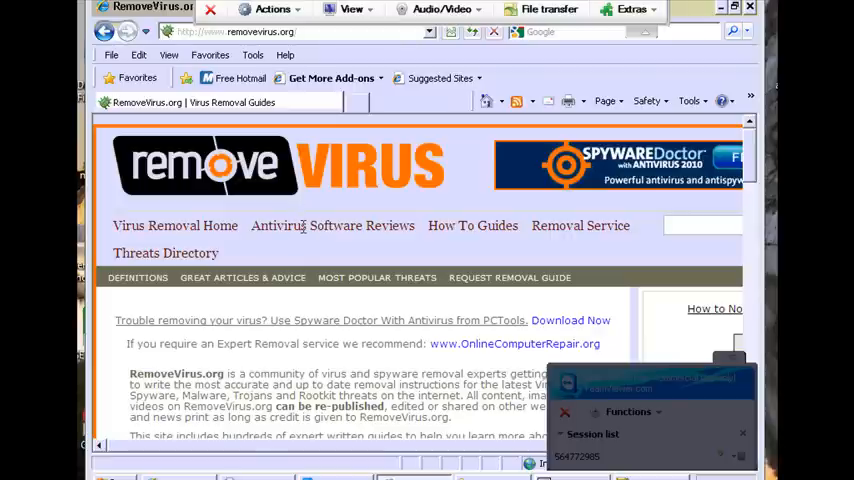
Step: Go to RemoveVirus.org's Antivirus Software Reviews page and find the free clients list
{"action": "left_click", "coordinate": [332, 224]}
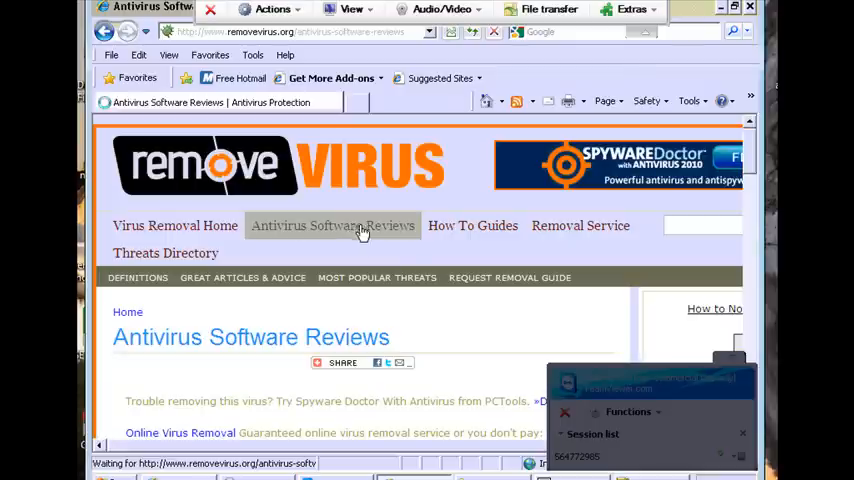
{"action": "scroll", "scroll_direction": "down", "scroll_amount": 3}
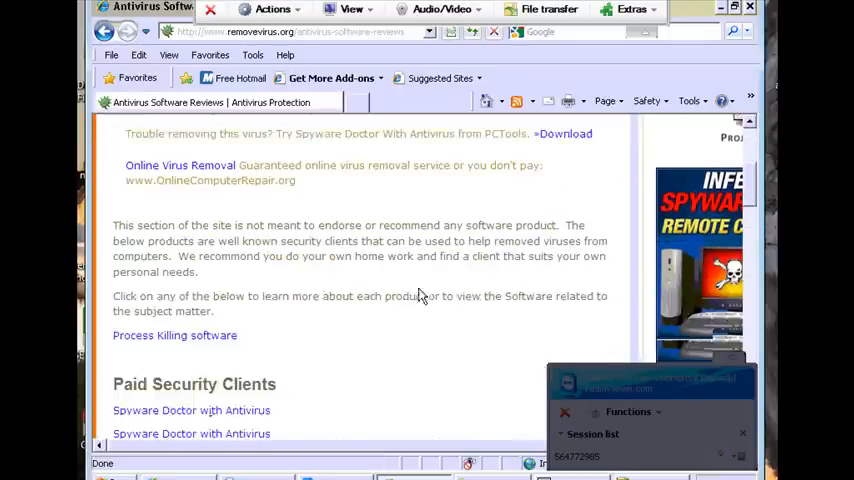
{"action": "scroll", "scroll_direction": "down", "scroll_amount": 3}
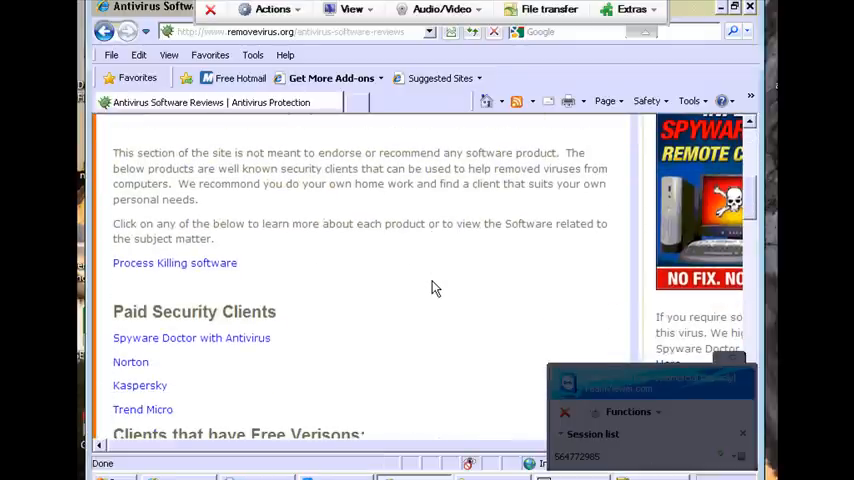
{"action": "scroll", "scroll_direction": "down", "scroll_amount": 3}
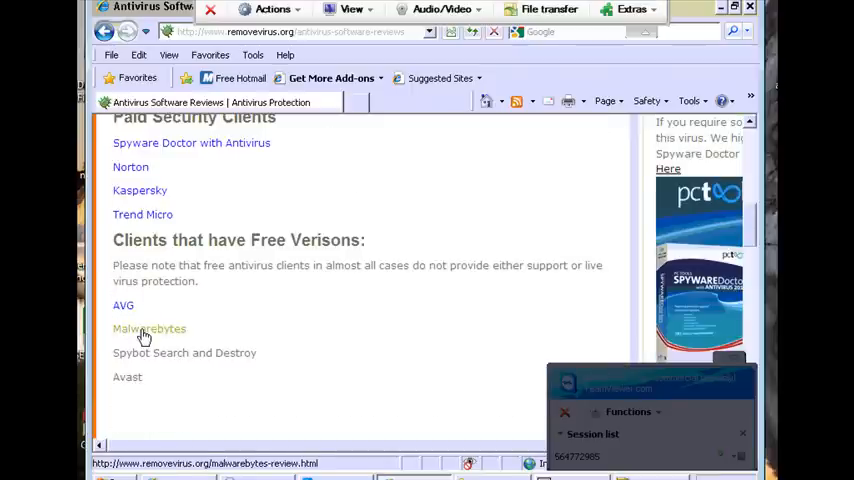
Step: Read through the Malwarebytes review opened from that list
{"action": "left_click", "coordinate": [148, 328]}
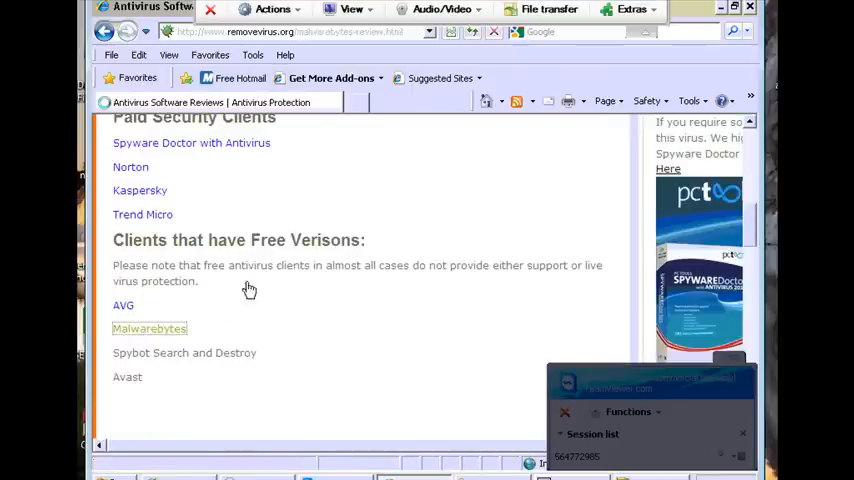
{"action": "left_click", "coordinate": [148, 328]}
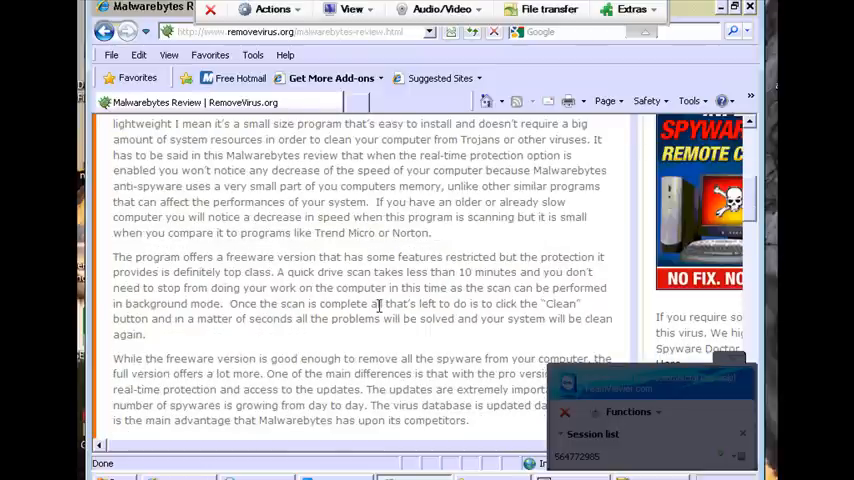
{"action": "scroll", "scroll_direction": "down", "scroll_amount": 3}
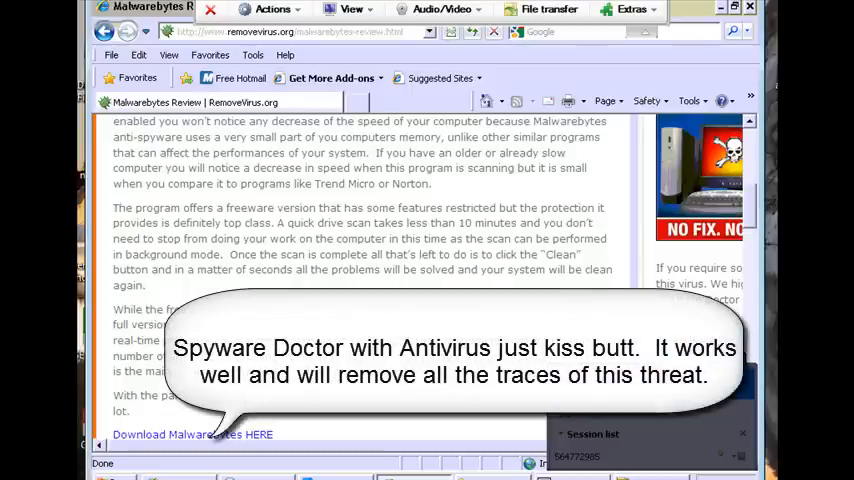
{"action": "mouse_move", "coordinate": [756, 164]}
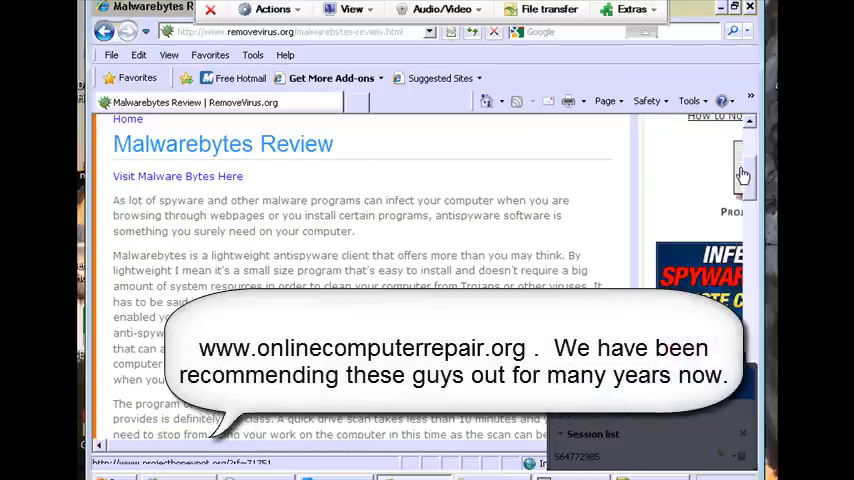
{"action": "scroll", "scroll_direction": "down", "scroll_amount": 3}
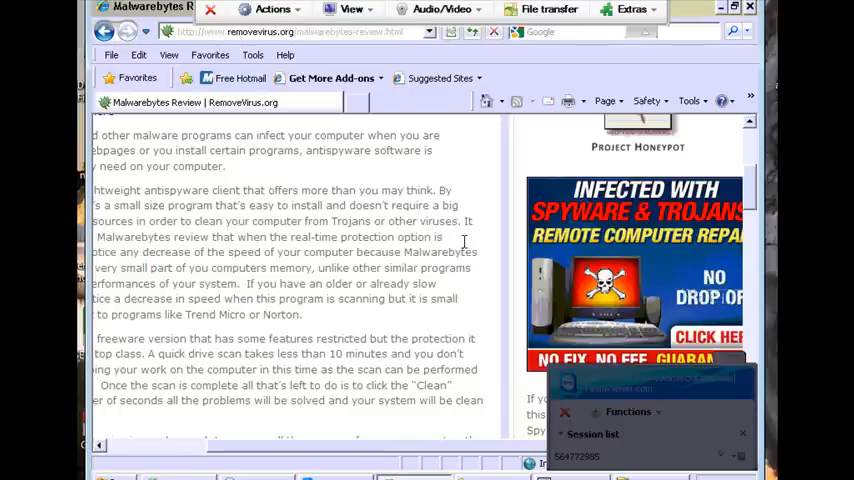
{"action": "mouse_move", "coordinate": [468, 250]}
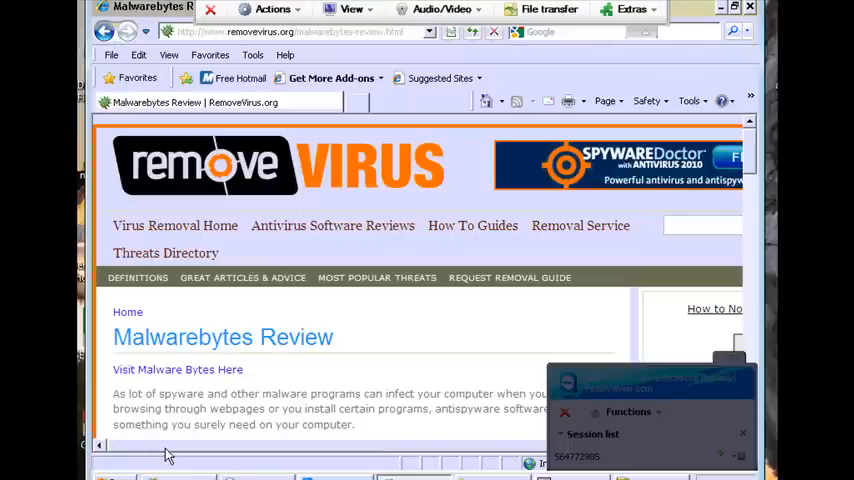
{"action": "mouse_move", "coordinate": [178, 440]}
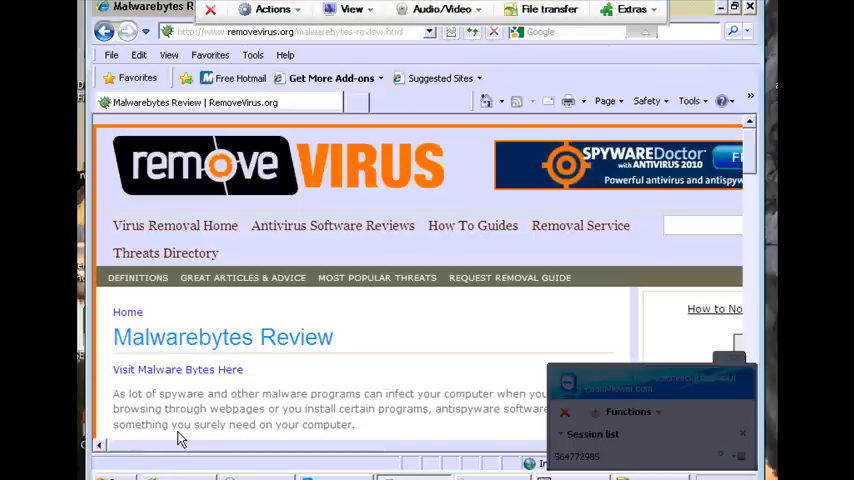
{"action": "mouse_move", "coordinate": [340, 324]}
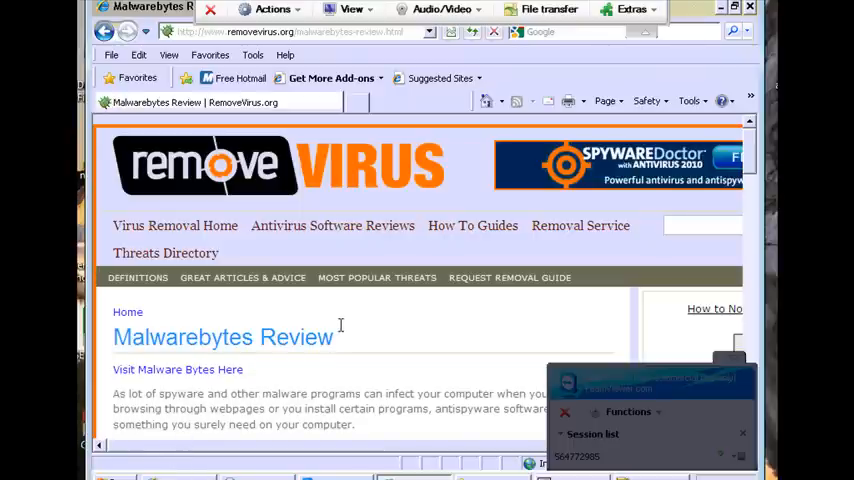
{"action": "mouse_move", "coordinate": [350, 318]}
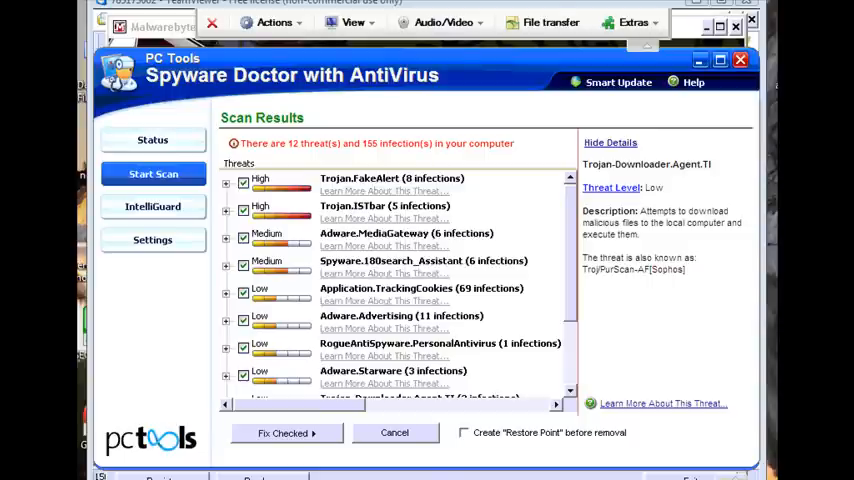
{"action": "mouse_move", "coordinate": [600, 308]}
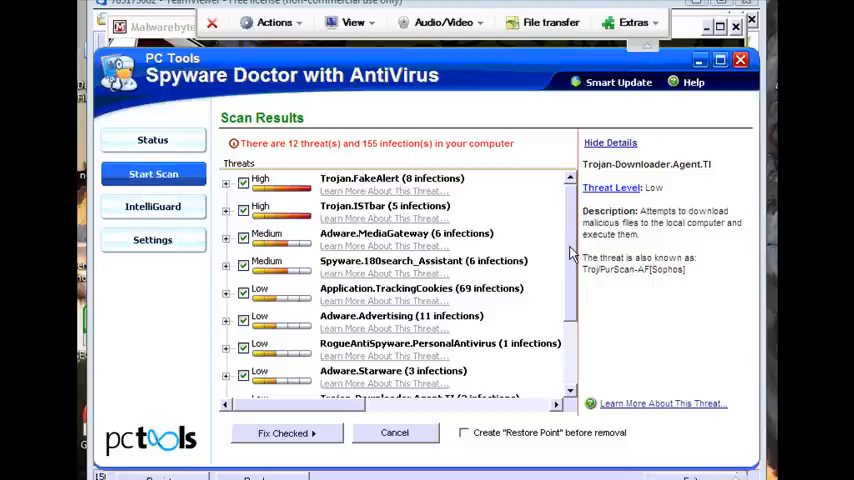
{"action": "mouse_move", "coordinate": [580, 250]}
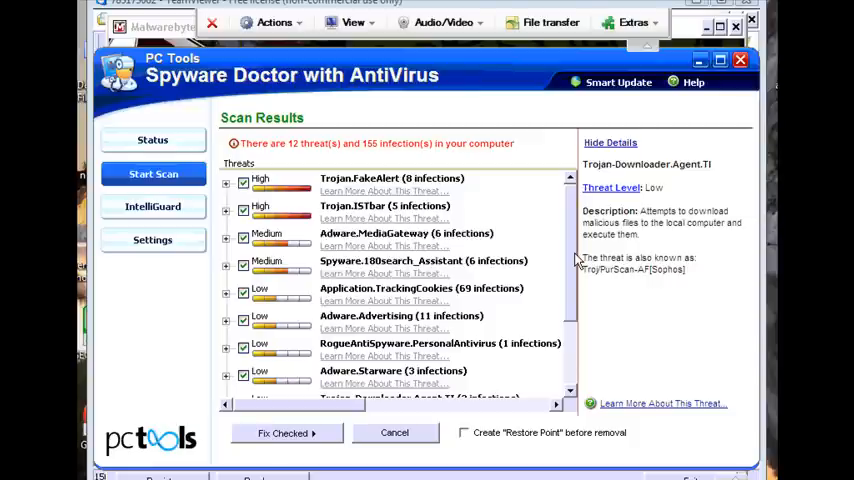
Step: Scroll through the Threats list of the 12 threats and 155 infections found
{"action": "scroll", "scroll_direction": "down", "scroll_amount": 3}
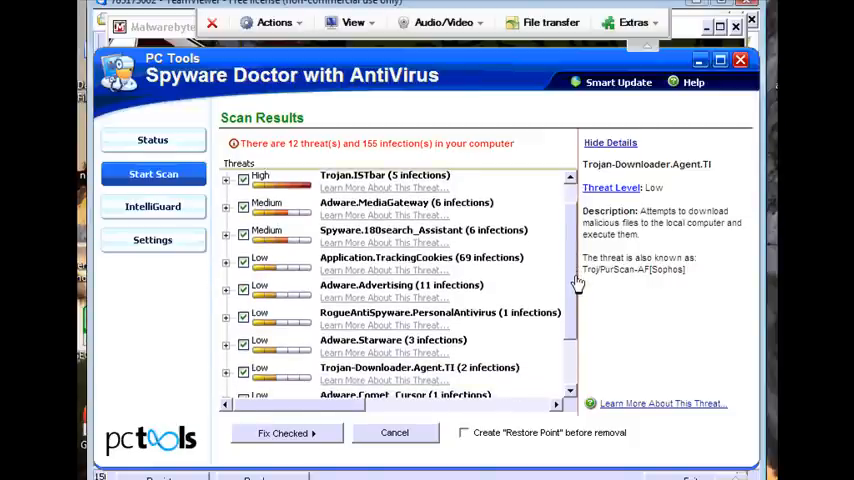
{"action": "scroll", "scroll_direction": "down", "scroll_amount": 3}
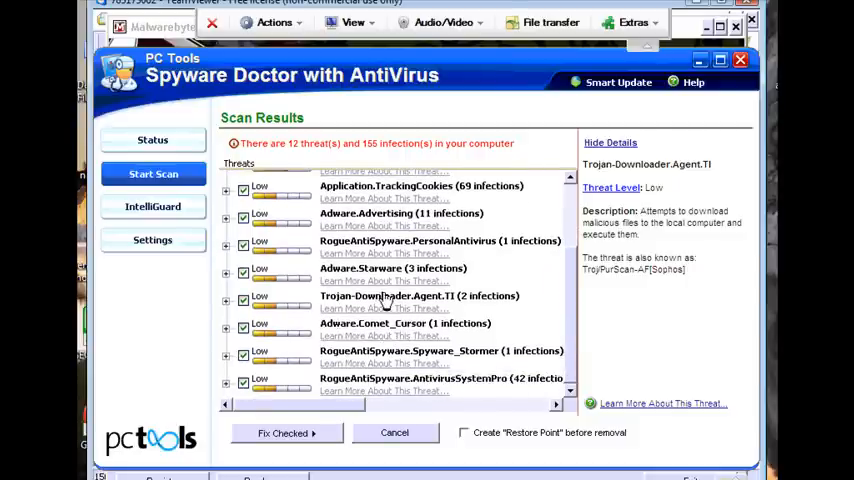
{"action": "mouse_move", "coordinate": [572, 240]}
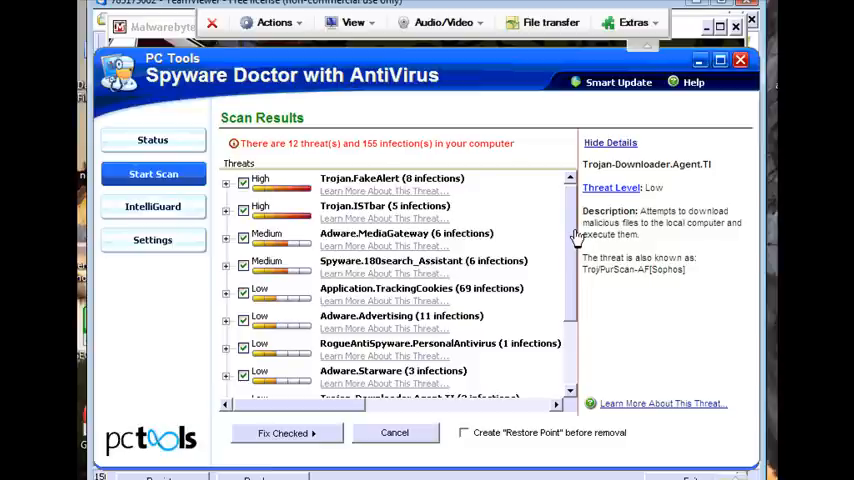
{"action": "mouse_move", "coordinate": [500, 260]}
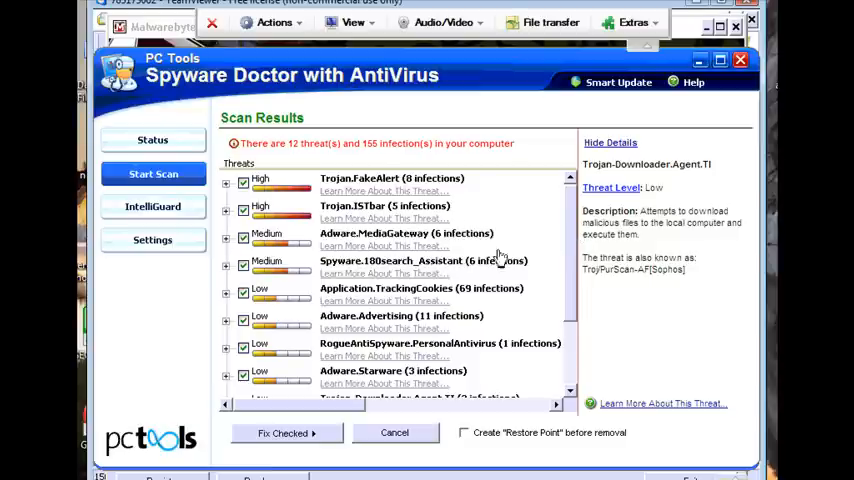
{"action": "mouse_move", "coordinate": [576, 232]}
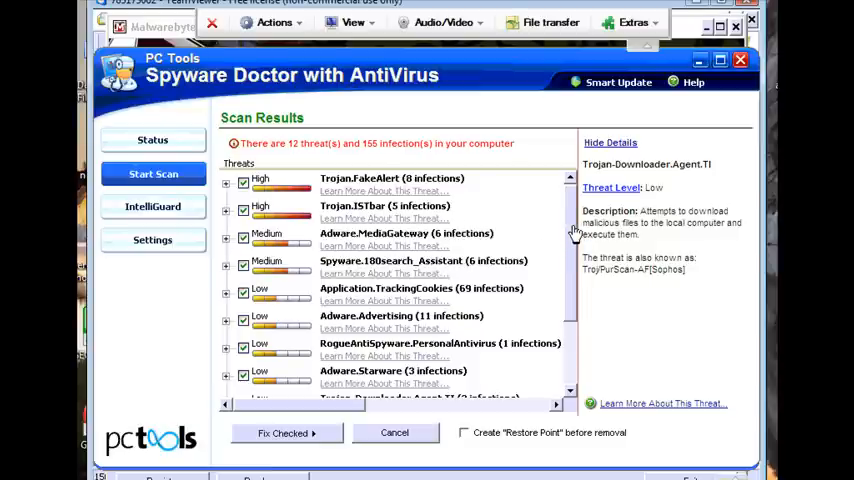
{"action": "scroll", "scroll_direction": "down", "scroll_amount": 3}
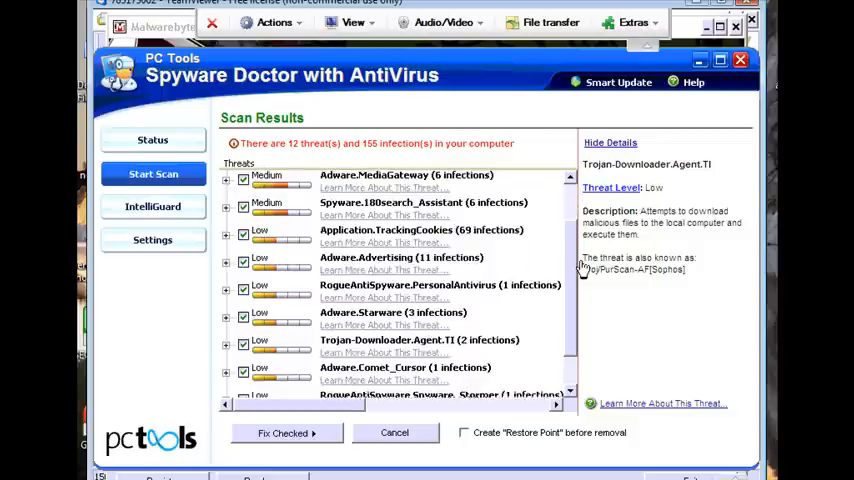
{"action": "scroll", "scroll_direction": "down", "scroll_amount": 3}
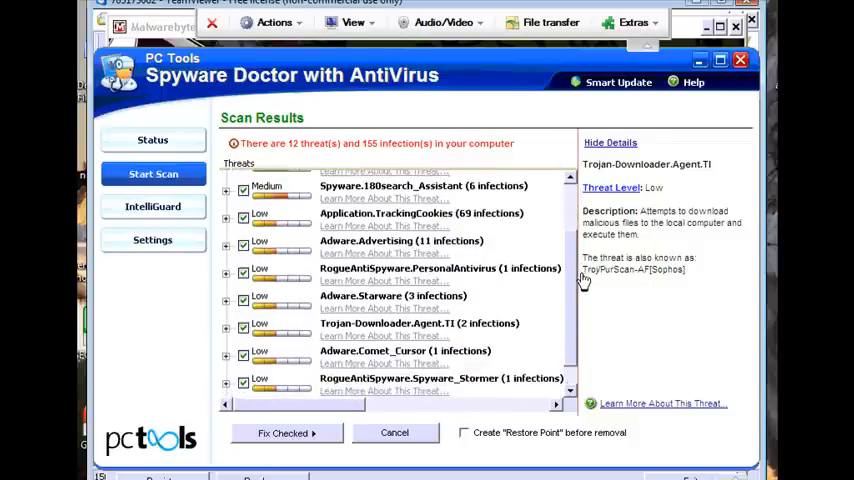
{"action": "scroll", "scroll_direction": "down", "scroll_amount": 3}
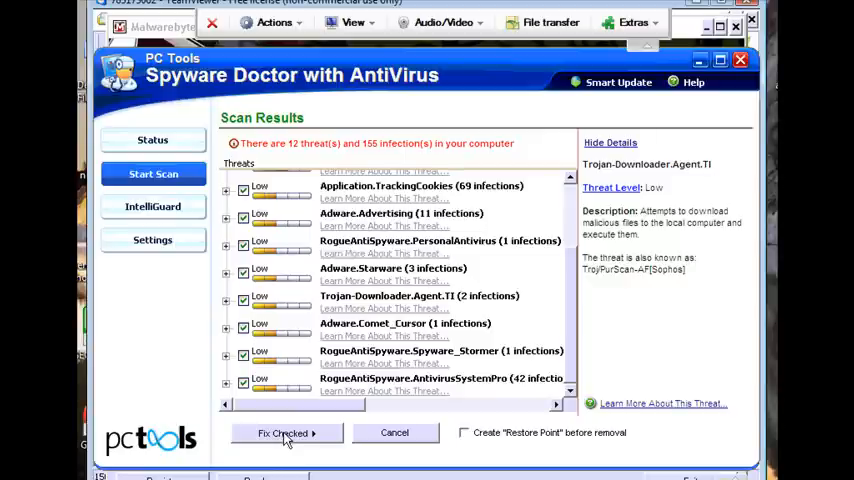
{"action": "mouse_move", "coordinate": [270, 420]}
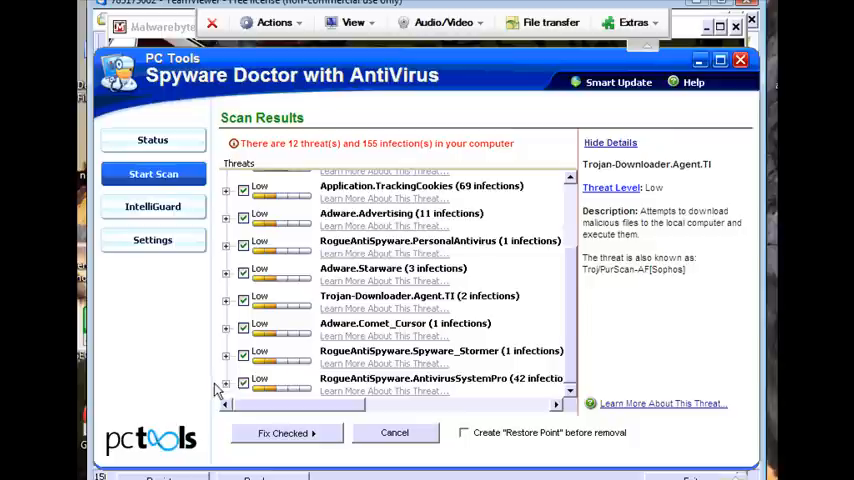
{"action": "mouse_move", "coordinate": [572, 392]}
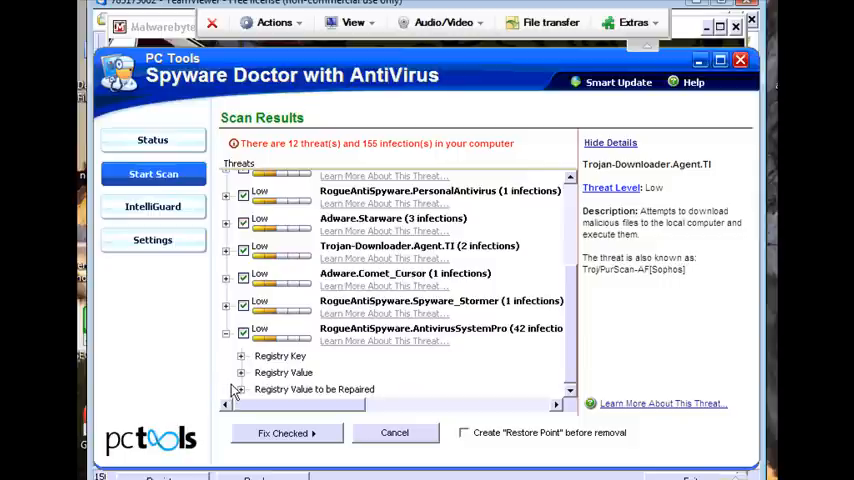
{"action": "mouse_move", "coordinate": [396, 388]}
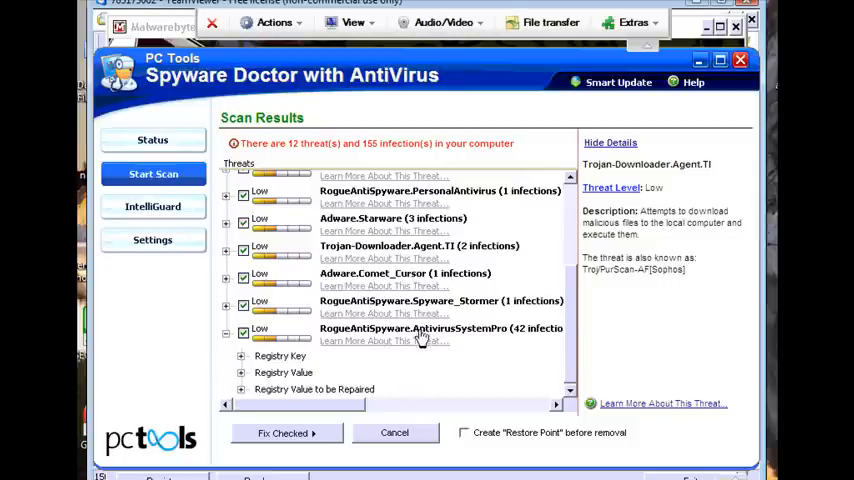
{"action": "mouse_move", "coordinate": [254, 372]}
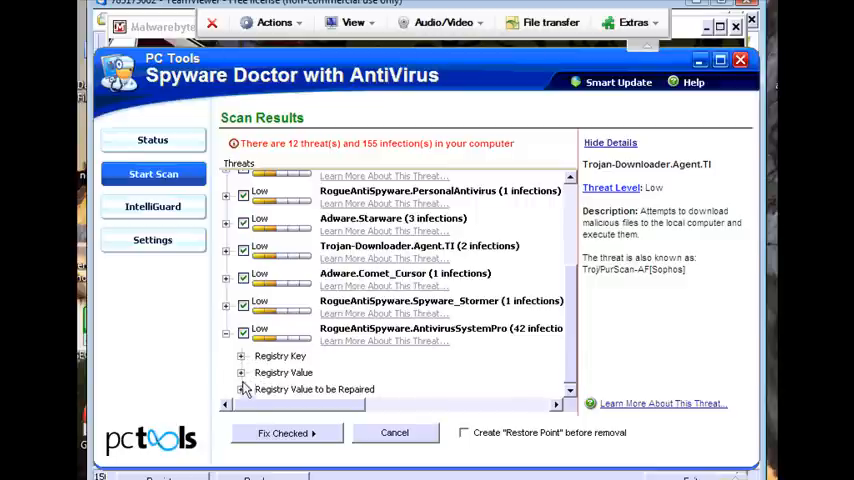
Step: Expand the AntivirusSystemPro threat's Registry Value and Registry Key nodes to see the avsuite paths
{"action": "left_click", "coordinate": [240, 390]}
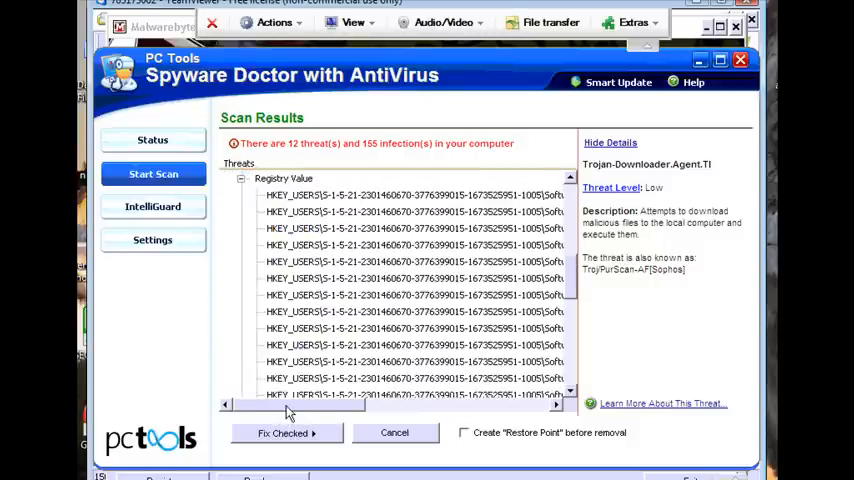
{"action": "left_click_drag", "start_coordinate": [296, 404], "coordinate": [364, 404]}
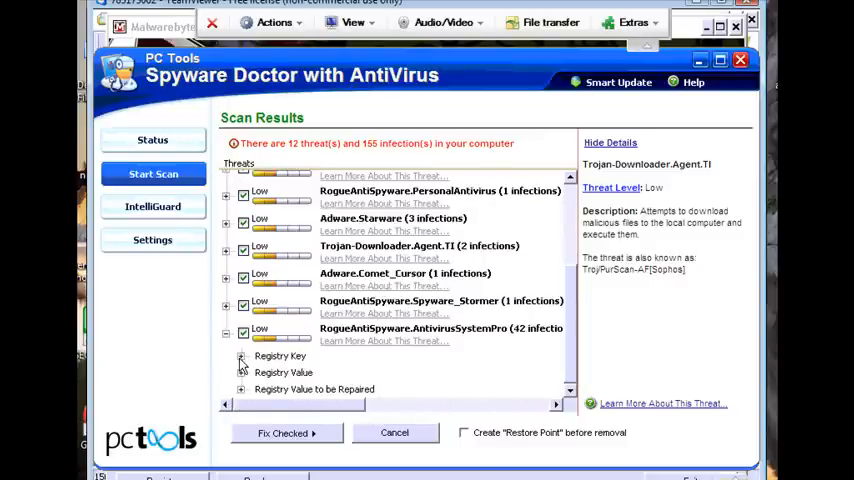
{"action": "left_click", "coordinate": [240, 356]}
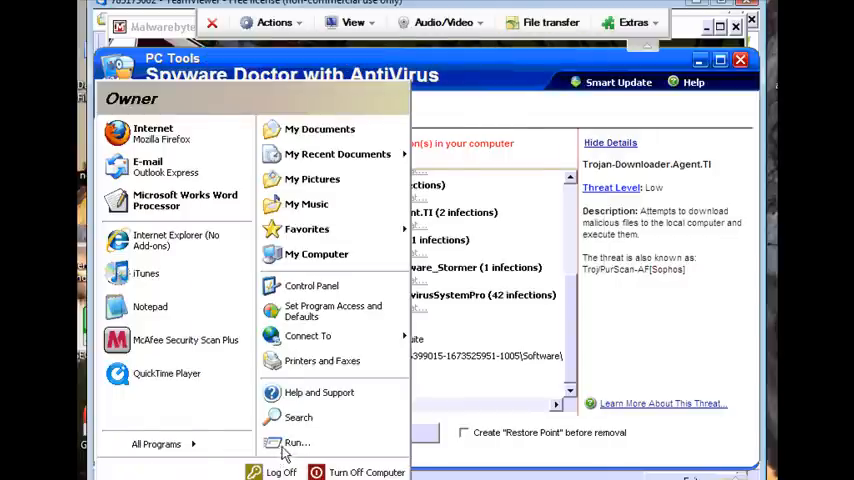
{"action": "mouse_move", "coordinate": [300, 442]}
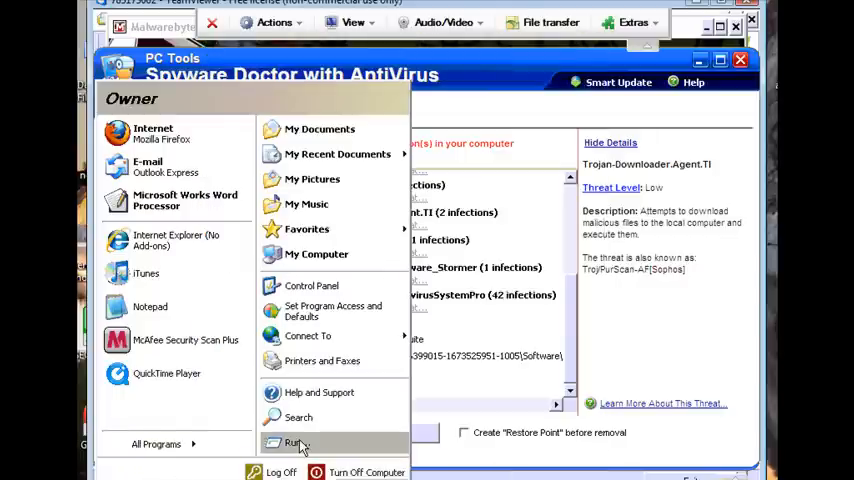
Step: Start Registry Editor by running 'regedit' from the Run box
{"action": "left_click", "coordinate": [296, 442]}
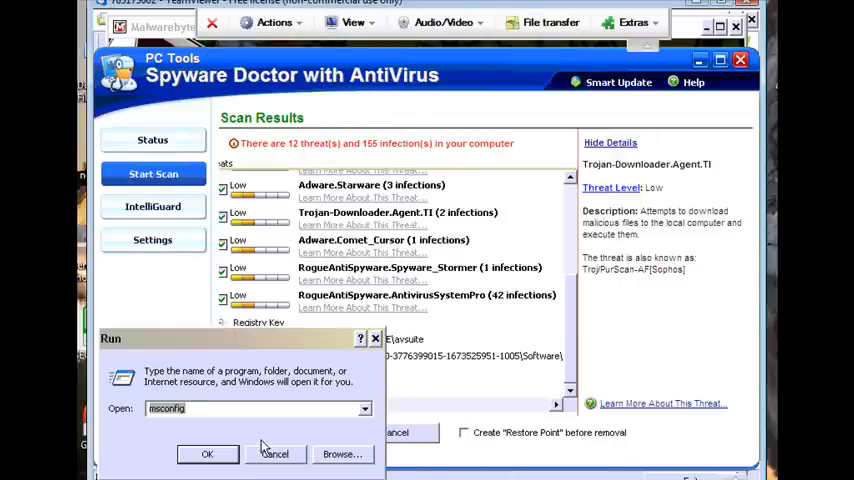
{"action": "type", "text": "regedit"}
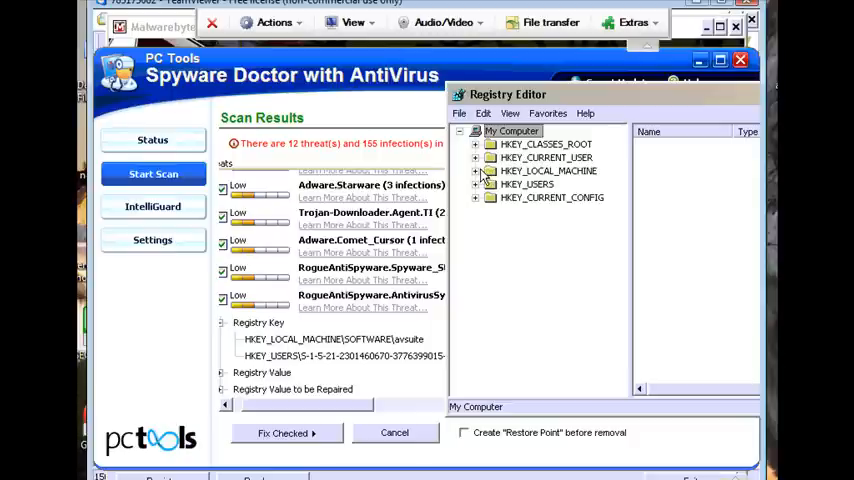
Step: Delete the avsuite key under HKEY_LOCAL_MACHINE\SOFTWARE and confirm the deletion
{"action": "left_click", "coordinate": [474, 170]}
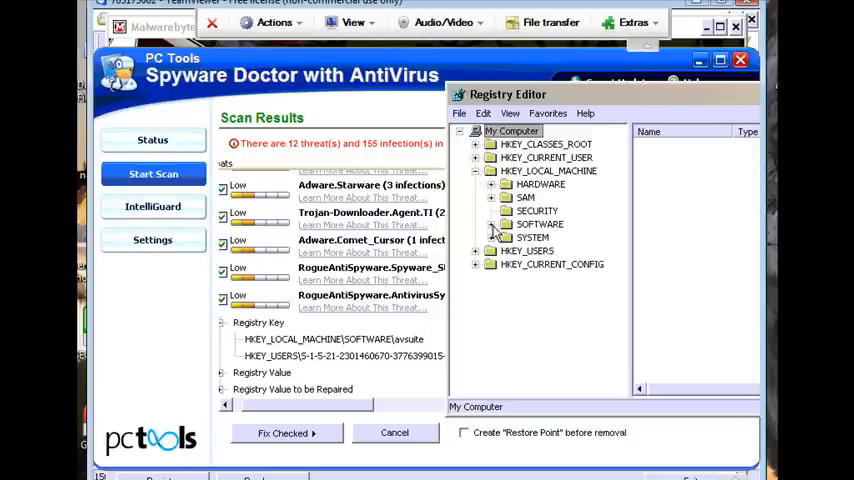
{"action": "left_click", "coordinate": [492, 224]}
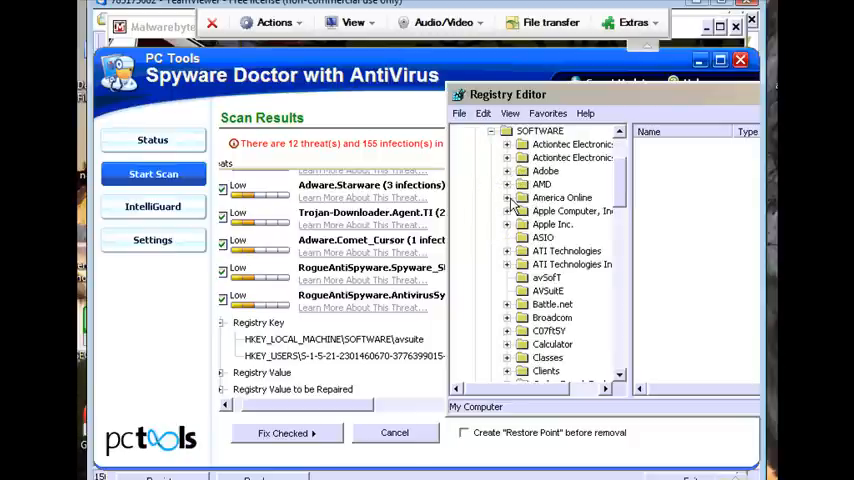
{"action": "left_click", "coordinate": [542, 292]}
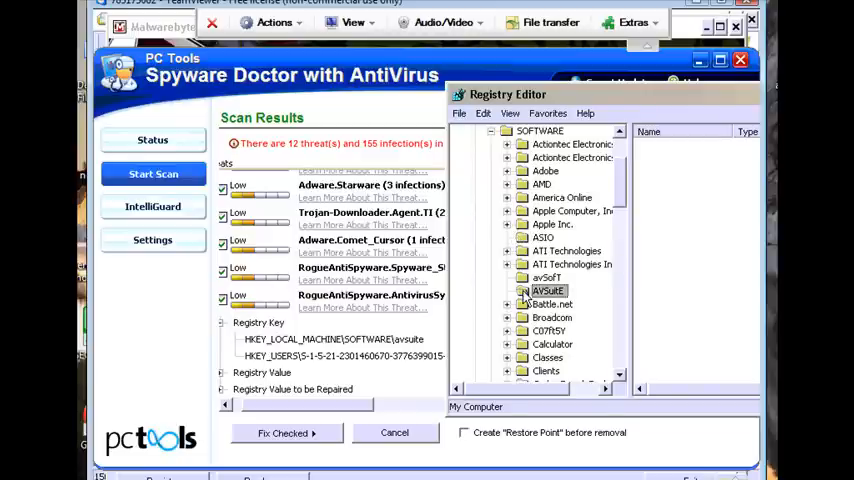
{"action": "left_click", "coordinate": [544, 290]}
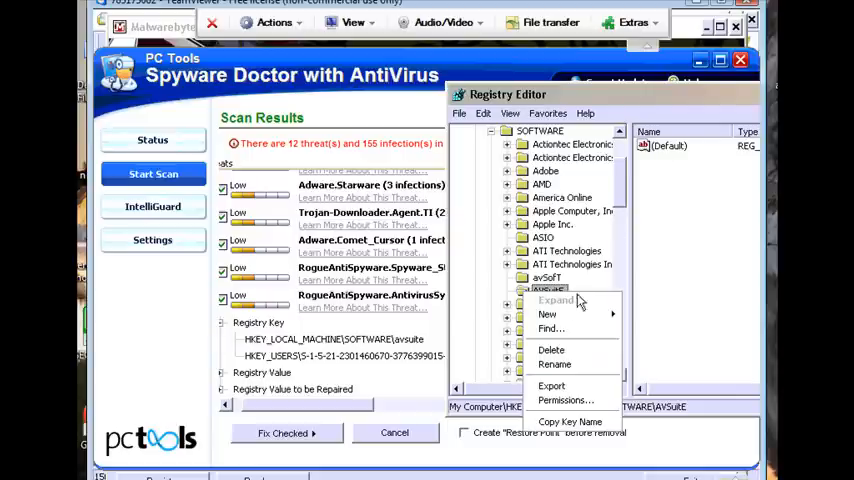
{"action": "mouse_move", "coordinate": [552, 350]}
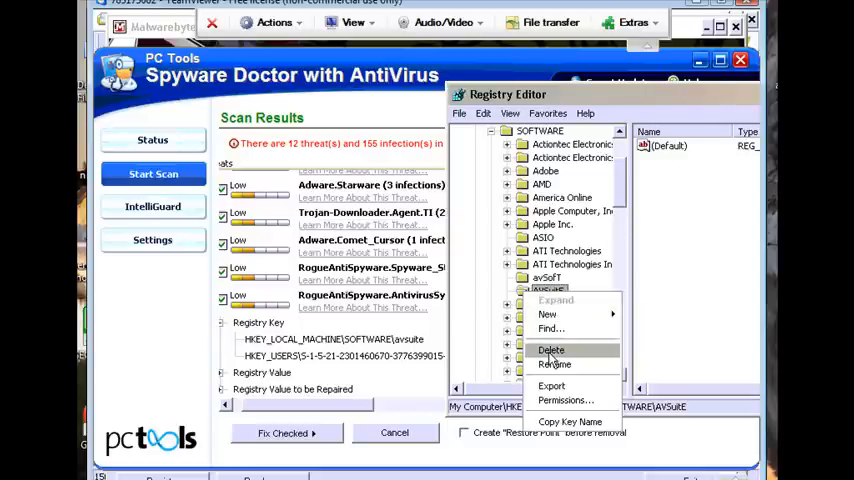
{"action": "left_click", "coordinate": [550, 350]}
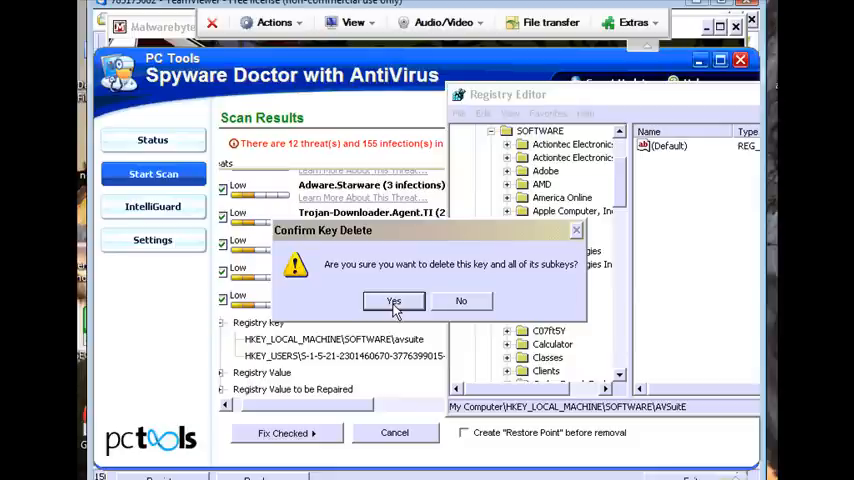
{"action": "left_click", "coordinate": [392, 300]}
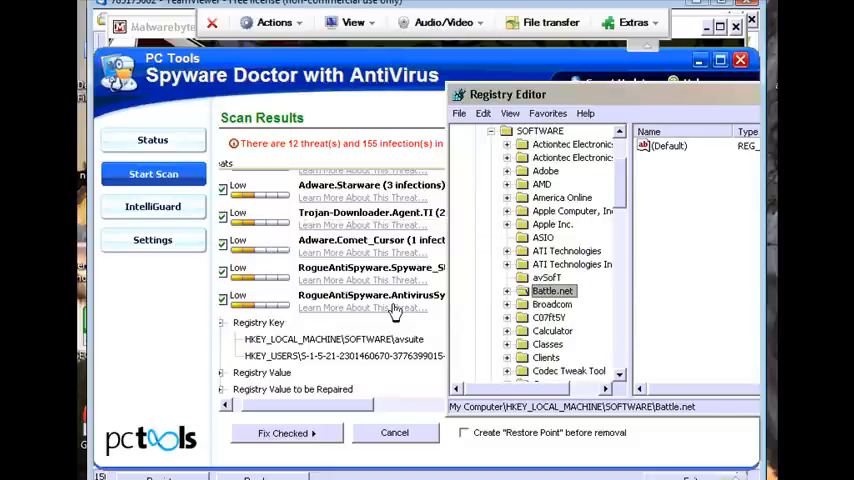
{"action": "mouse_move", "coordinate": [570, 104]}
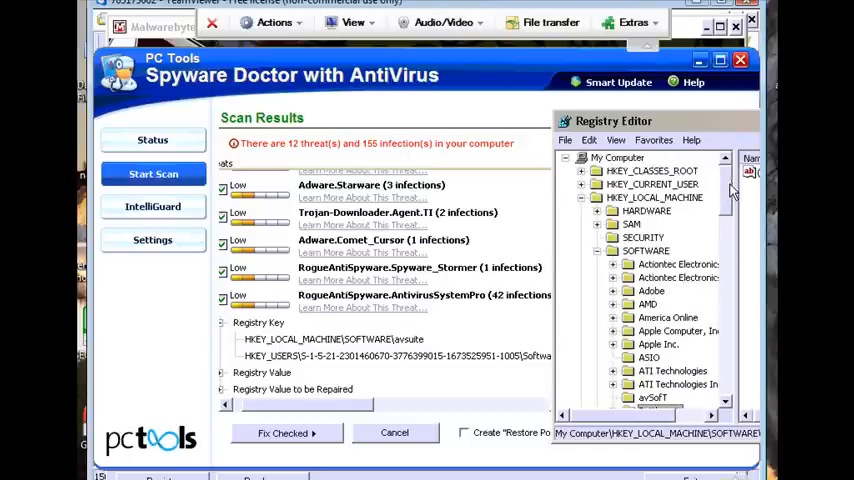
Step: Collapse HKEY_LOCAL_MACHINE back to the top-level hives, dismissing its context menu
{"action": "left_click", "coordinate": [580, 196]}
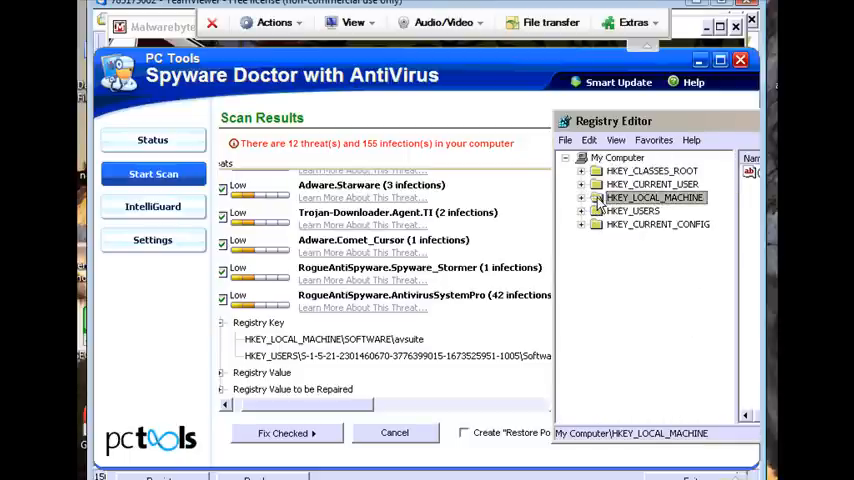
{"action": "right_click", "coordinate": [650, 196]}
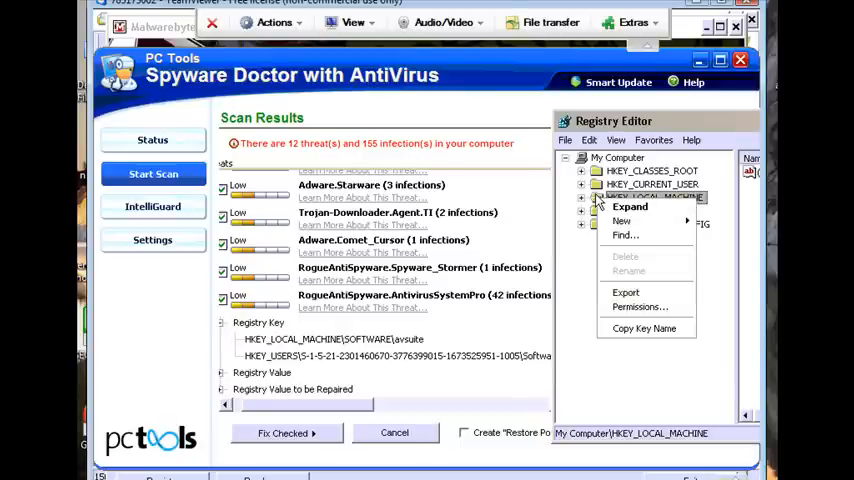
{"action": "left_click", "coordinate": [652, 196]}
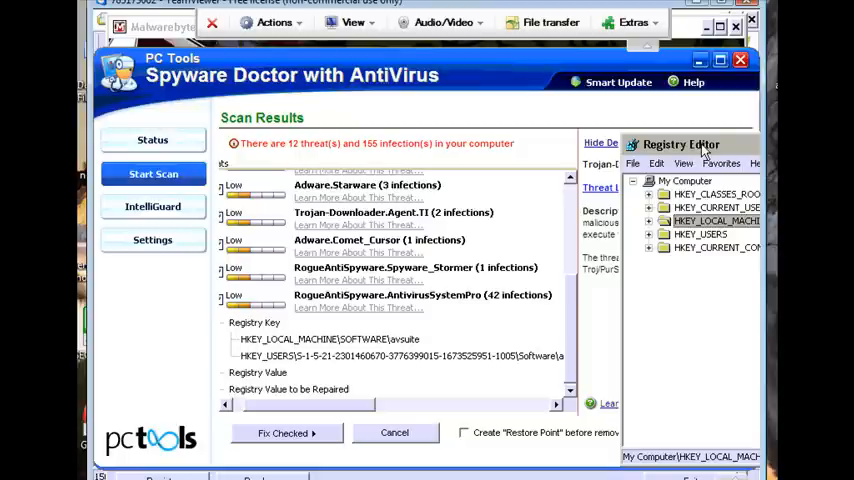
{"action": "mouse_move", "coordinate": [696, 144]}
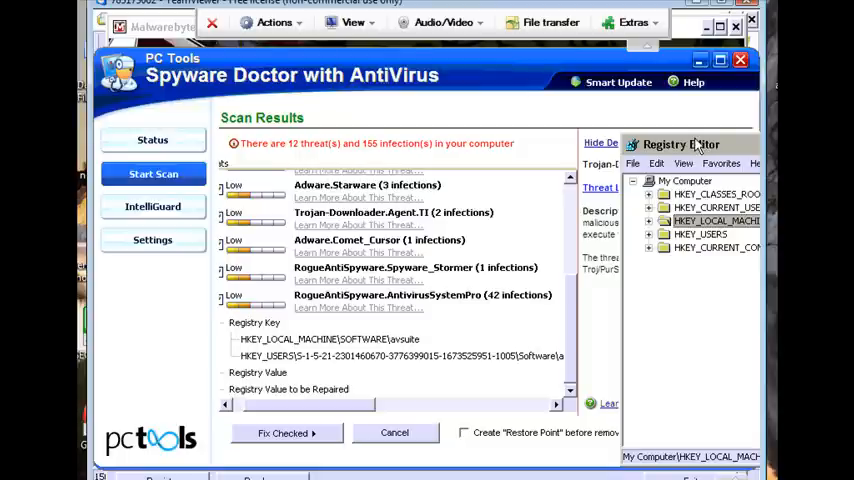
{"action": "mouse_move", "coordinate": [660, 146]}
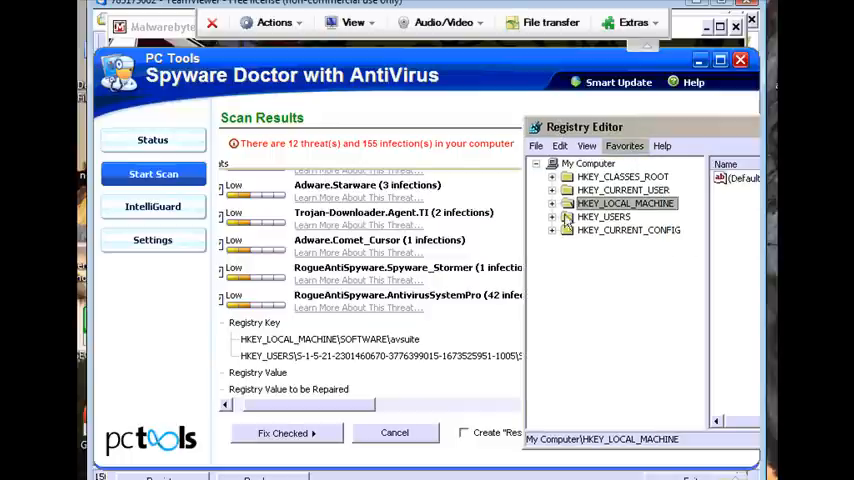
Step: Select the avsuite key under HKEY_USERS > S-1-5-21 SID > Software after checking the path in Spyware Doctor
{"action": "left_click", "coordinate": [552, 216]}
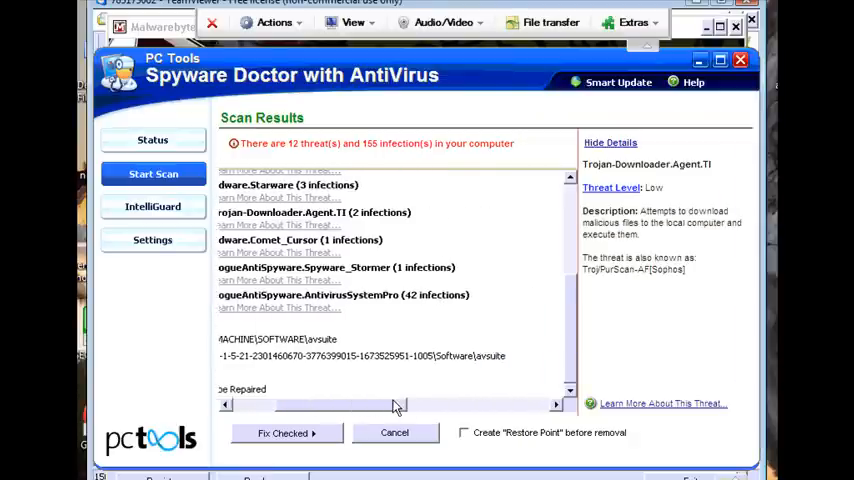
{"action": "scroll", "scroll_direction": "right", "scroll_amount": 3}
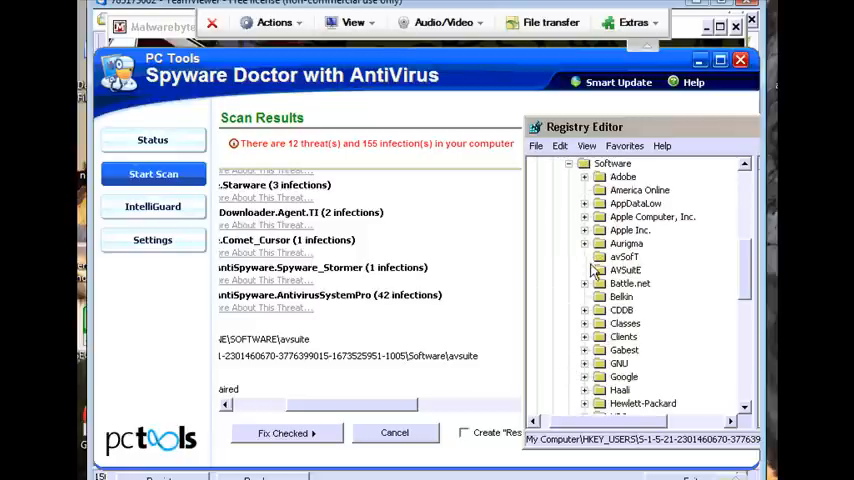
{"action": "left_click", "coordinate": [624, 270]}
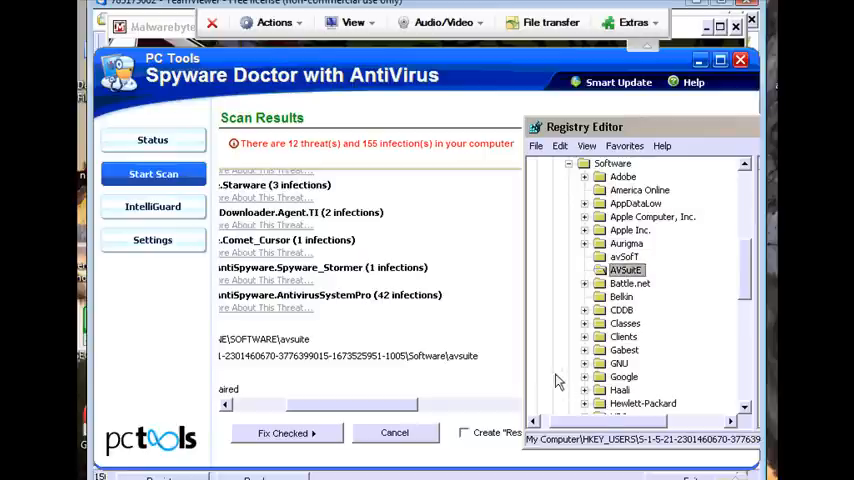